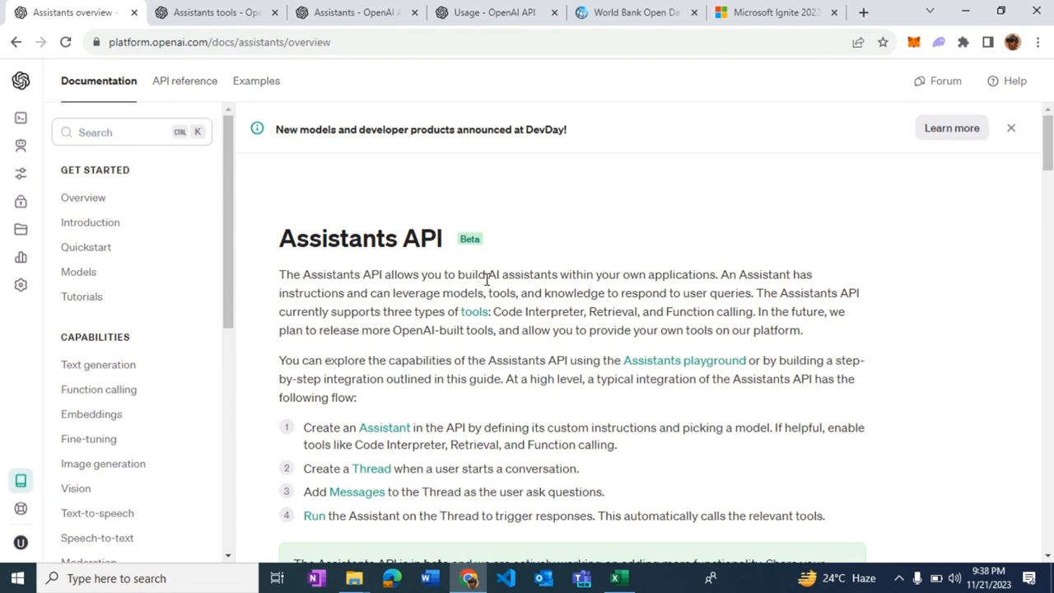
pyautogui.moveTo(533, 278)
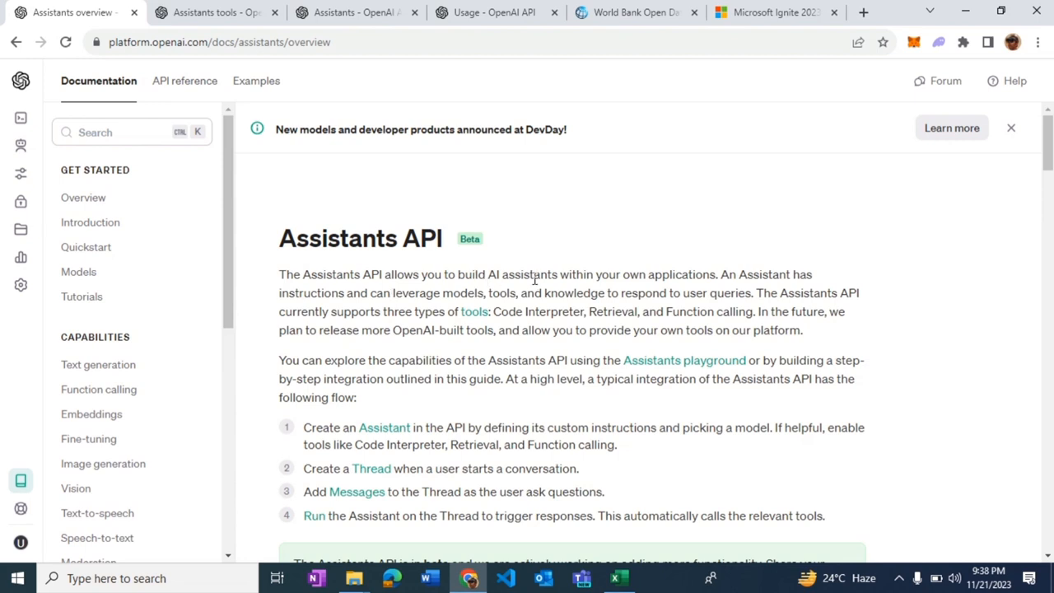
pyautogui.moveTo(422, 300)
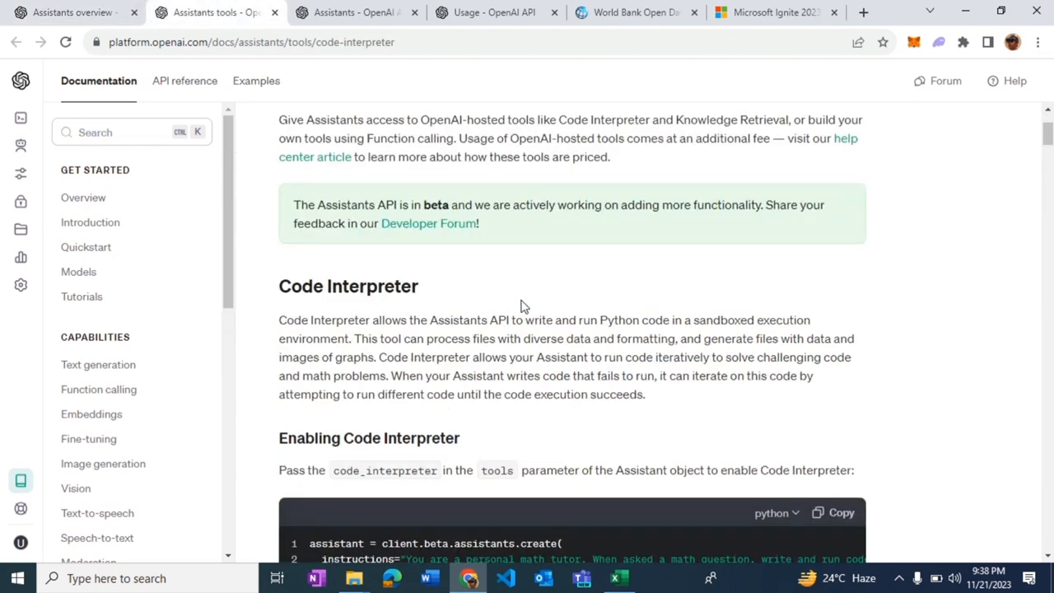
pyautogui.moveTo(439, 321)
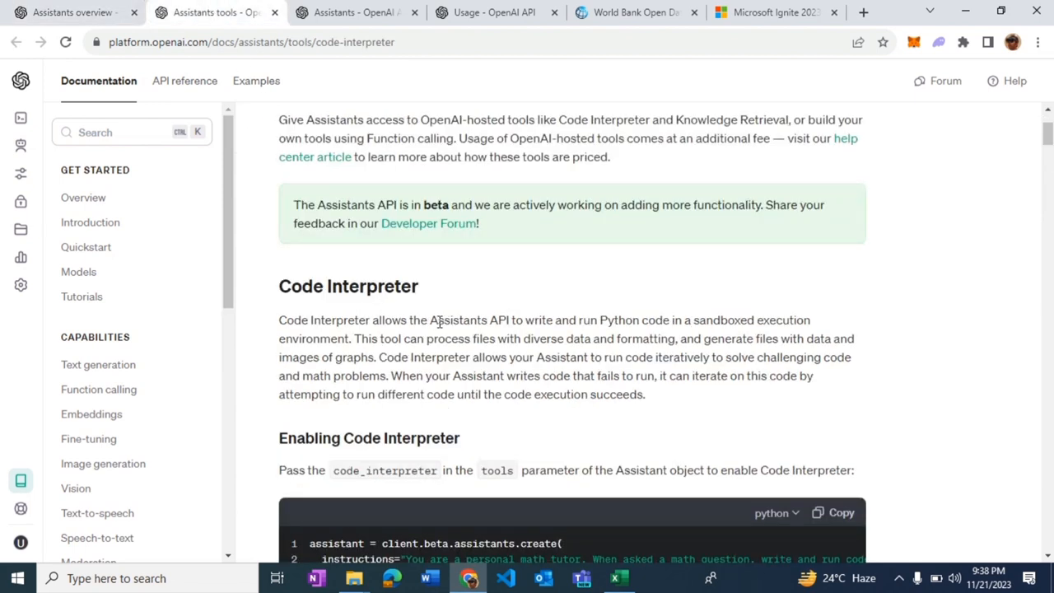
# Step: Highlight 'Assistants API' and the sentence about retrying failed code, then clear the highlight
pyautogui.moveTo(439, 319); pyautogui.dragTo(517, 319)
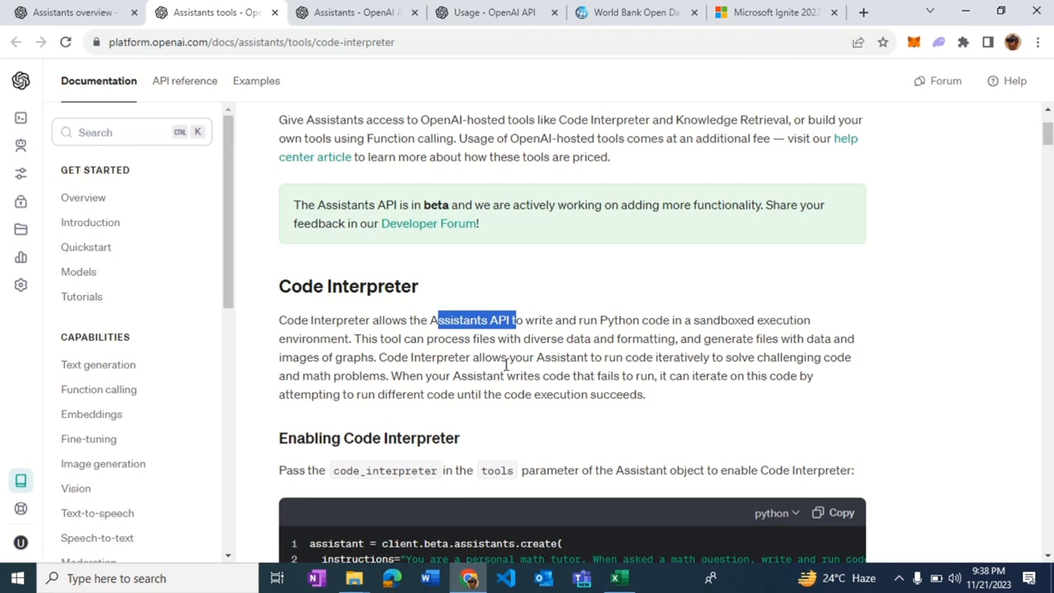
pyautogui.moveTo(470, 375)
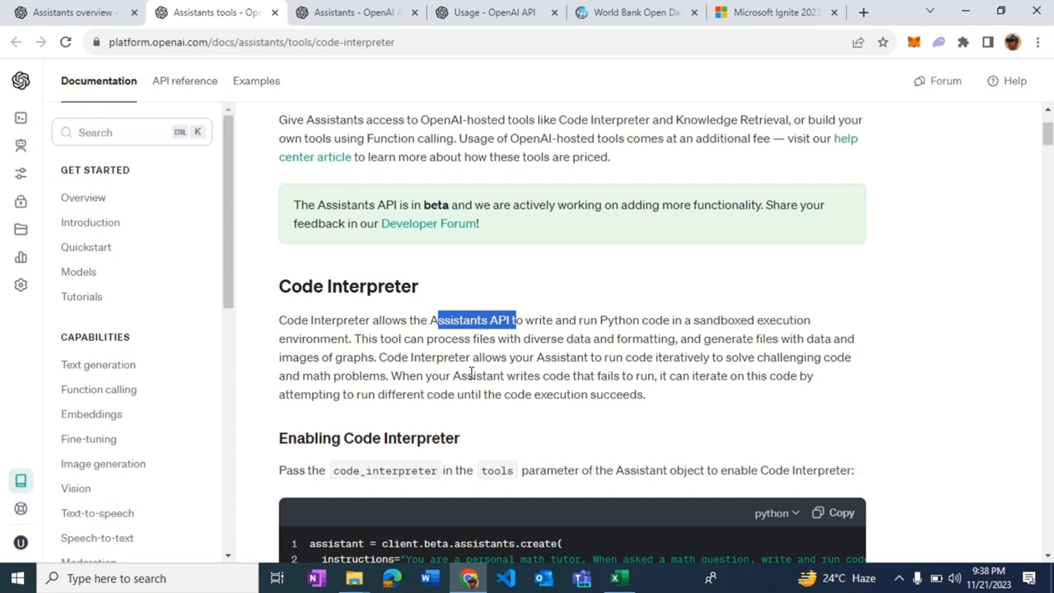
pyautogui.moveTo(467, 375); pyautogui.dragTo(644, 394)
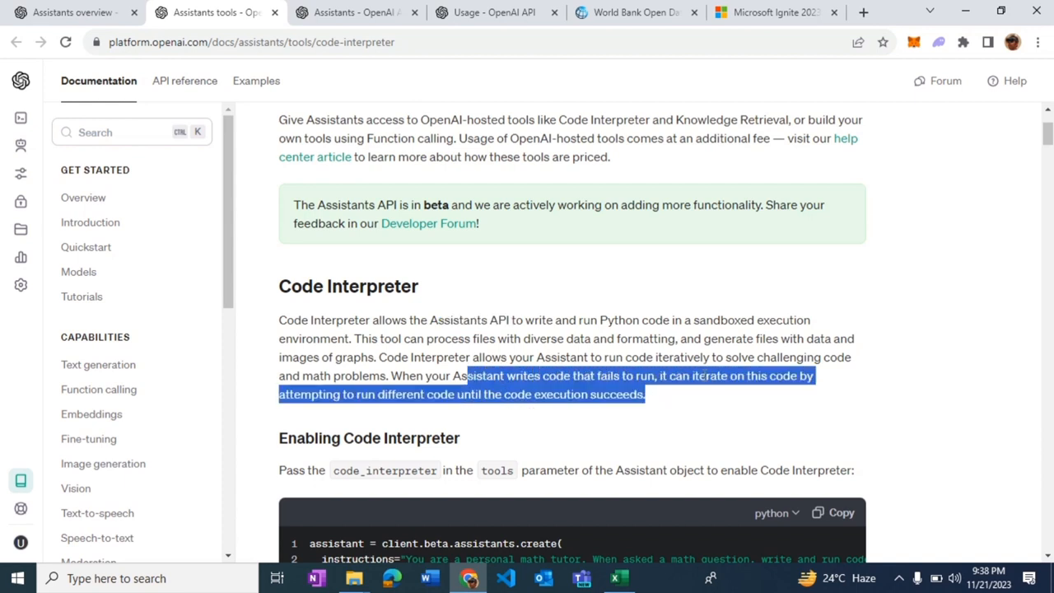
pyautogui.click(700, 376)
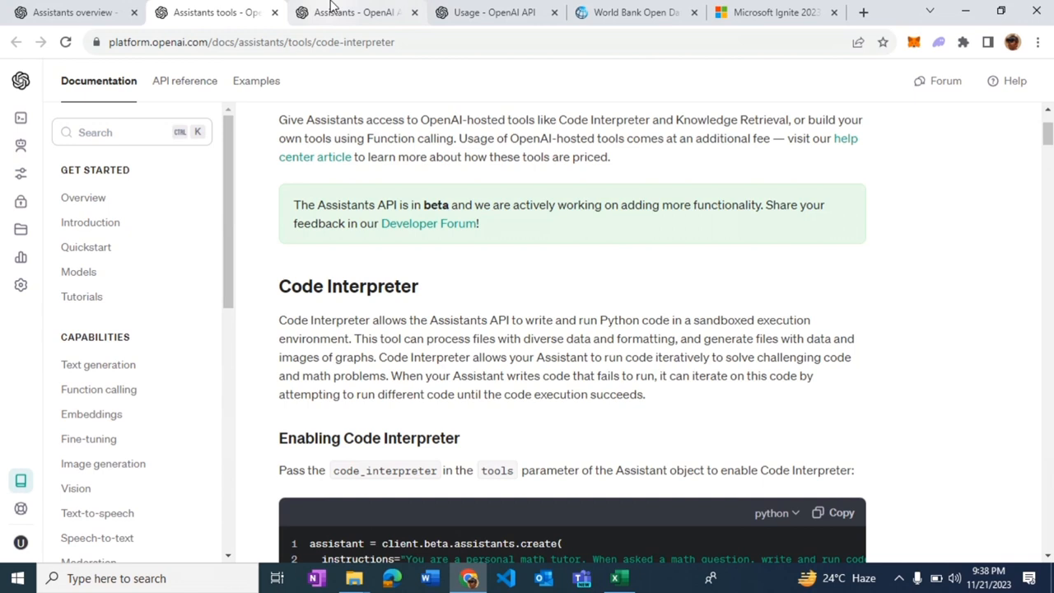
# Step: Look at the empty Assistants list and the Playground, then November's $13.81 cost on the Usage page
pyautogui.click(355, 12)
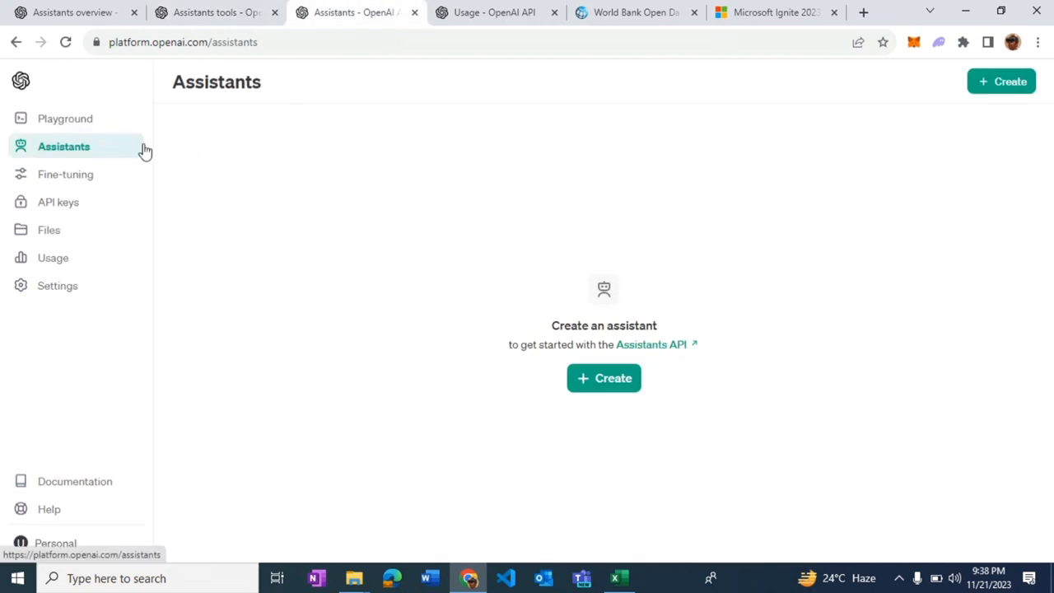
pyautogui.click(65, 118)
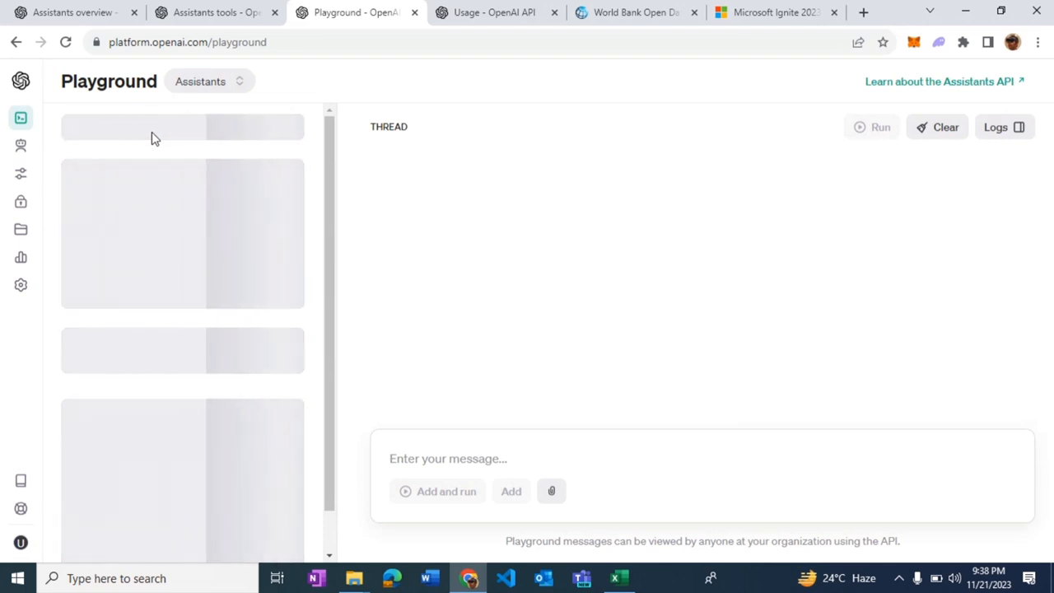
pyautogui.moveTo(294, 152)
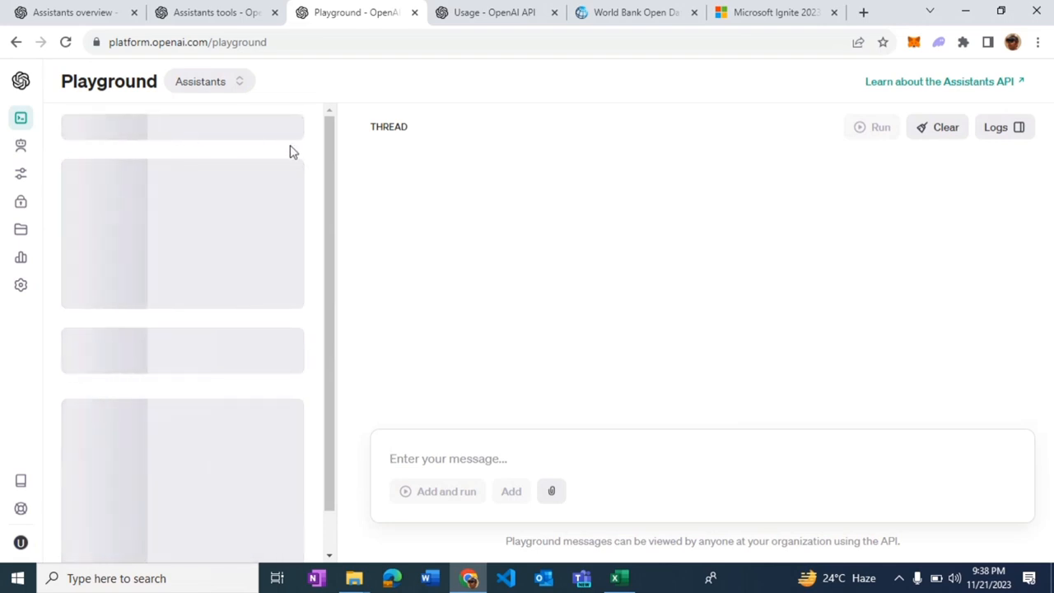
pyautogui.click(494, 13)
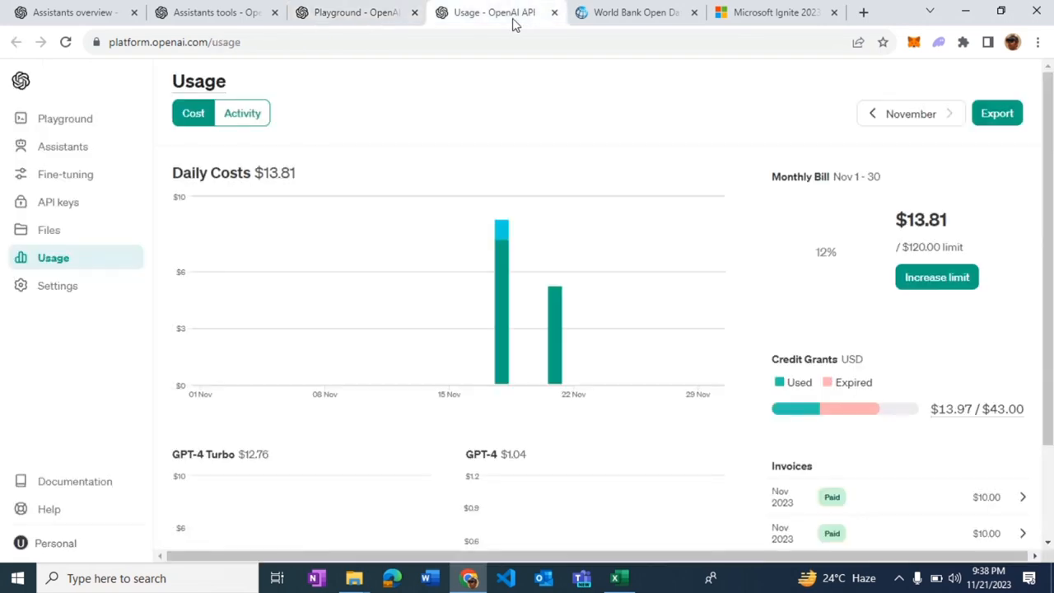
pyautogui.click(354, 12)
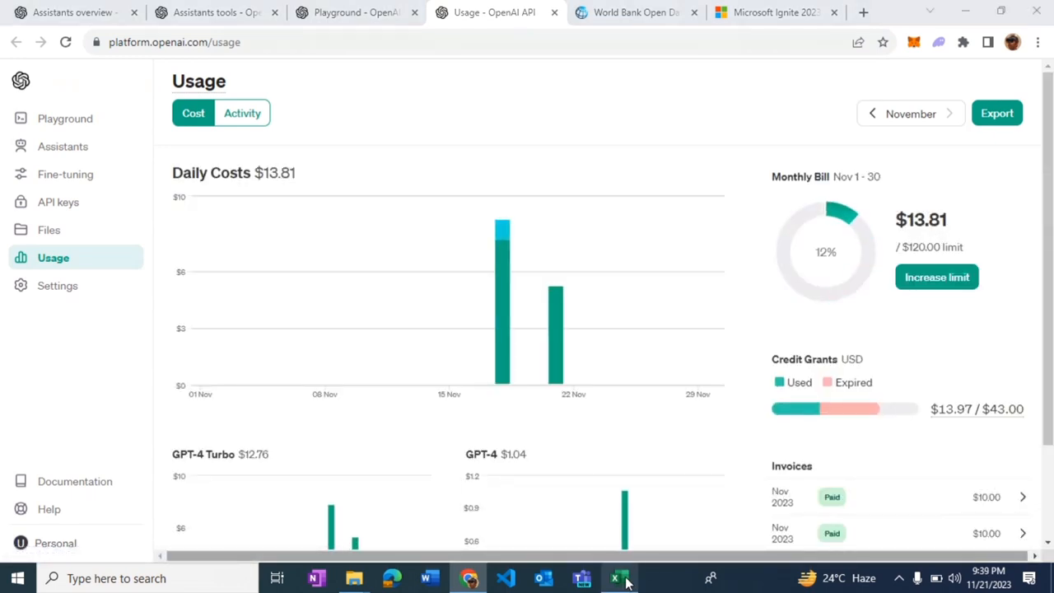
pyautogui.click(618, 576)
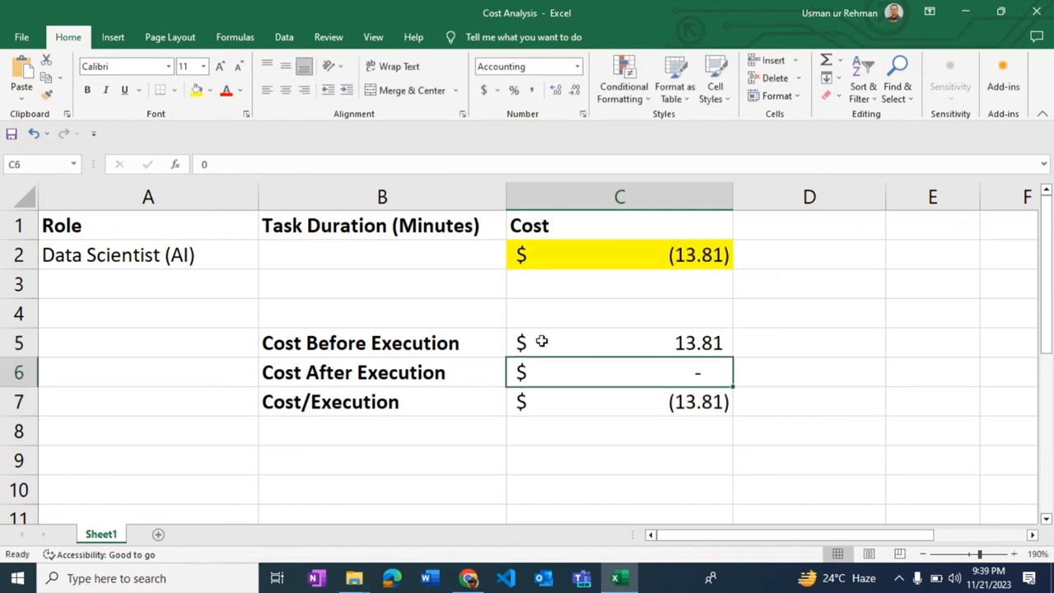
pyautogui.click(468, 577)
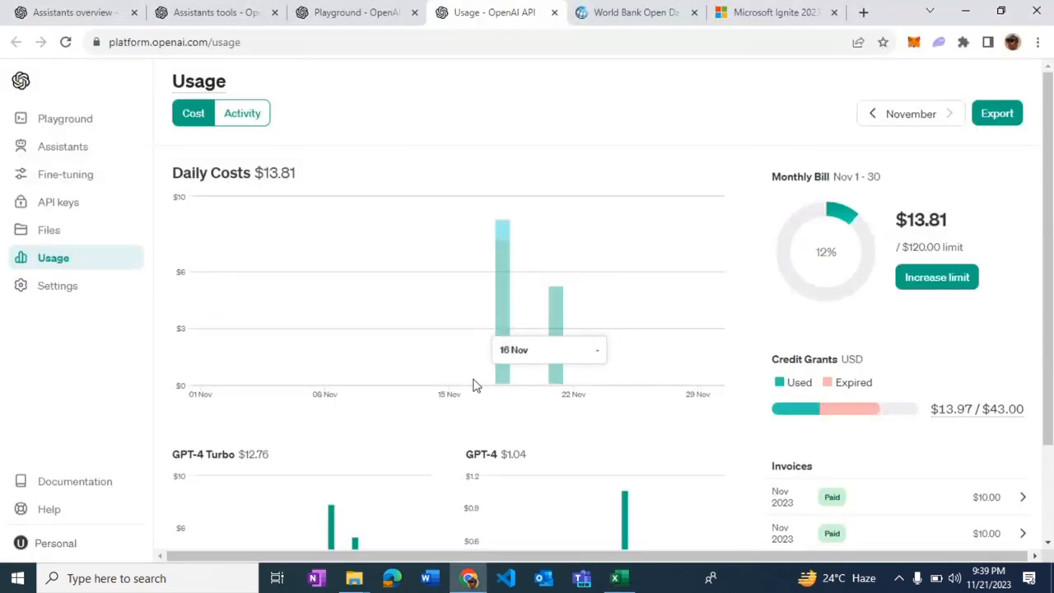
# Step: Go back to the empty assistants Playground tab
pyautogui.click(618, 579)
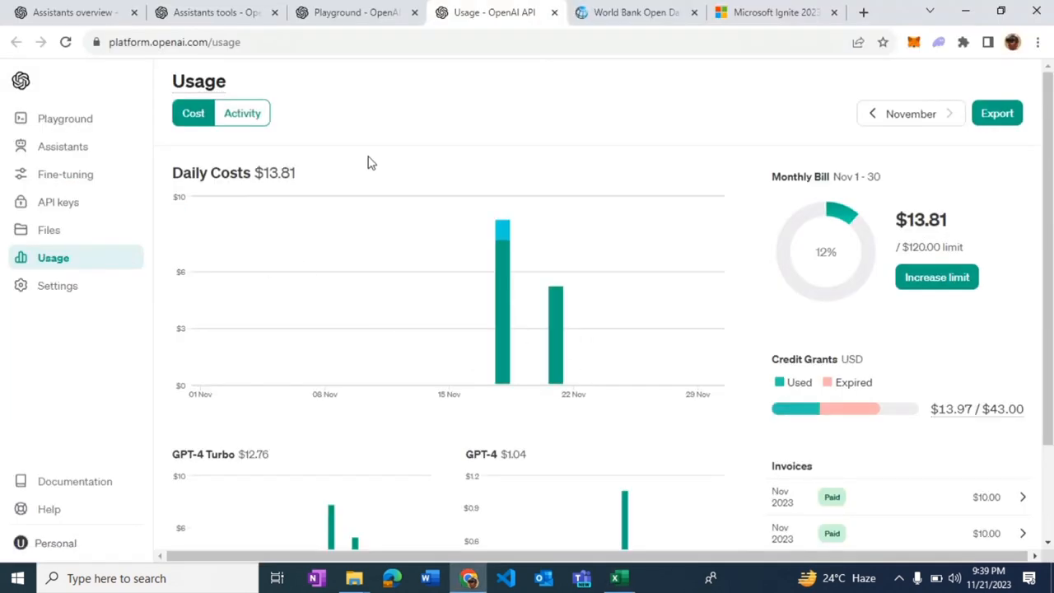
pyautogui.click(356, 11)
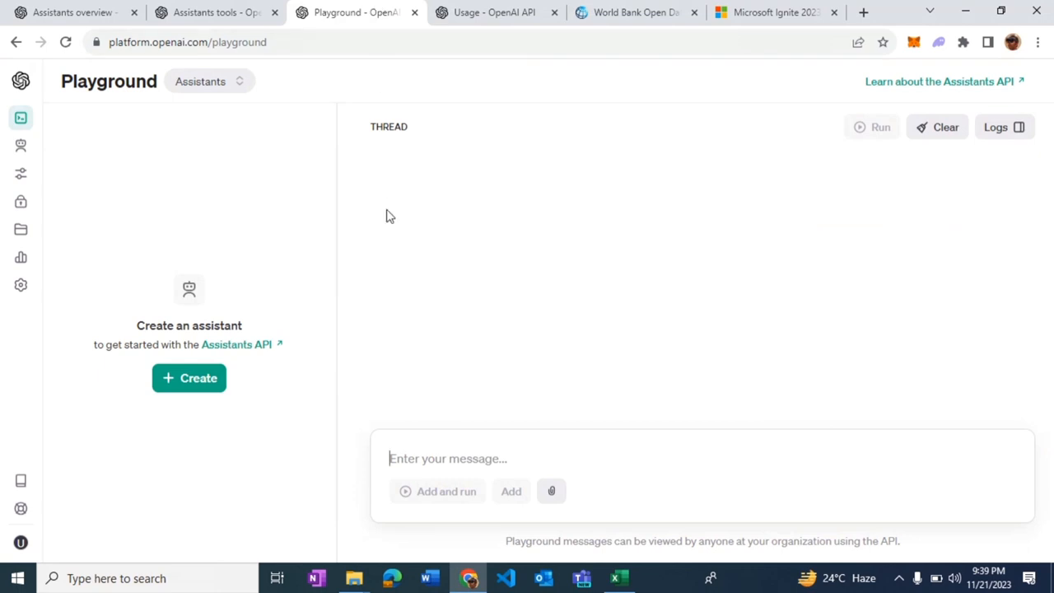
pyautogui.moveTo(393, 225)
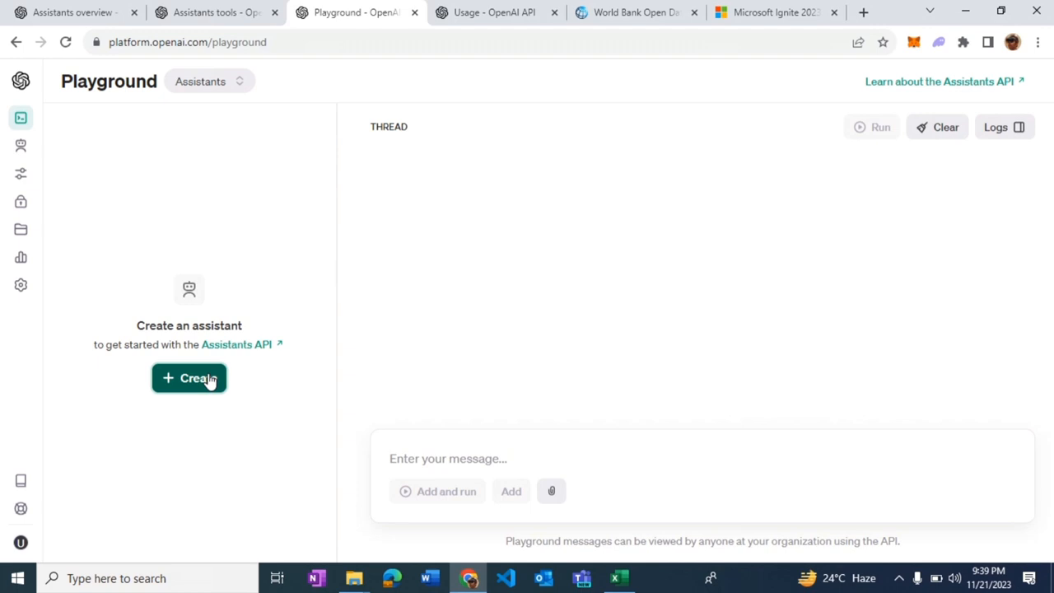
# Step: Create an assistant named 'Data Scientist (AI)' with instructions to analyze provided data
pyautogui.click(189, 378)
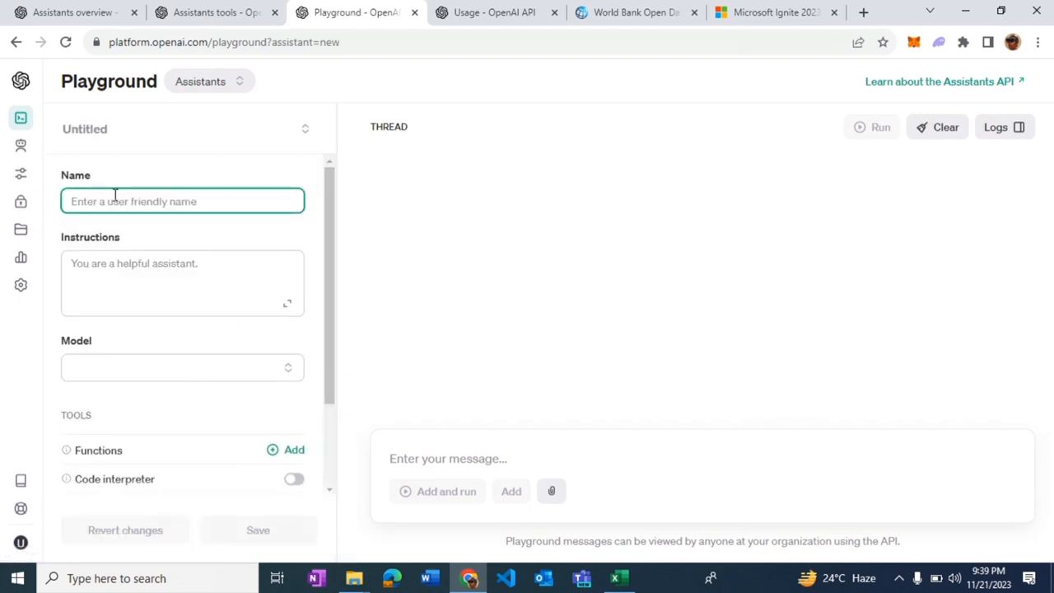
pyautogui.write('Data Scientist (AI')
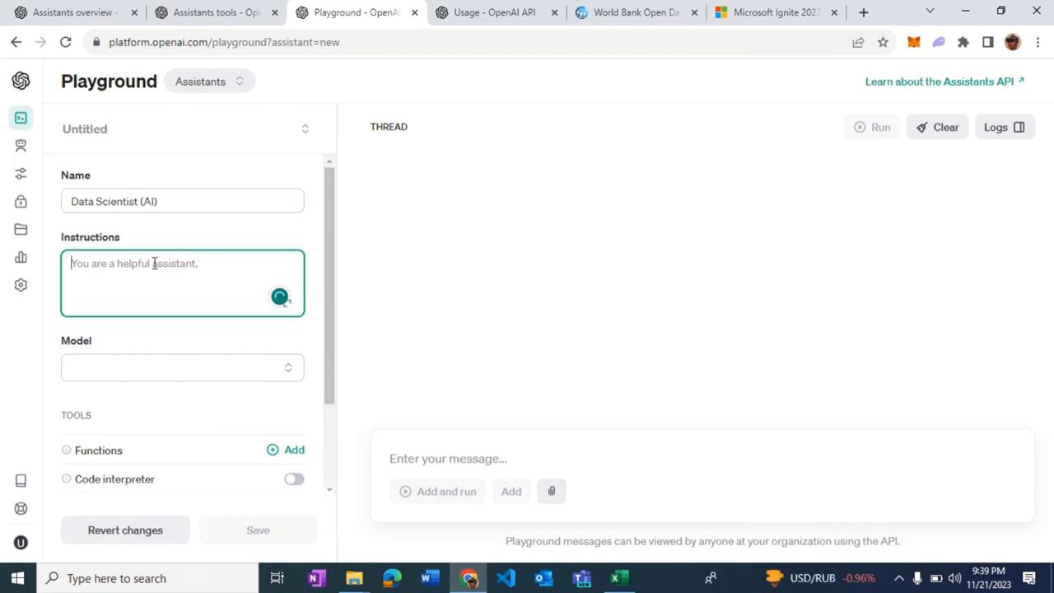
pyautogui.write('You are a data s')
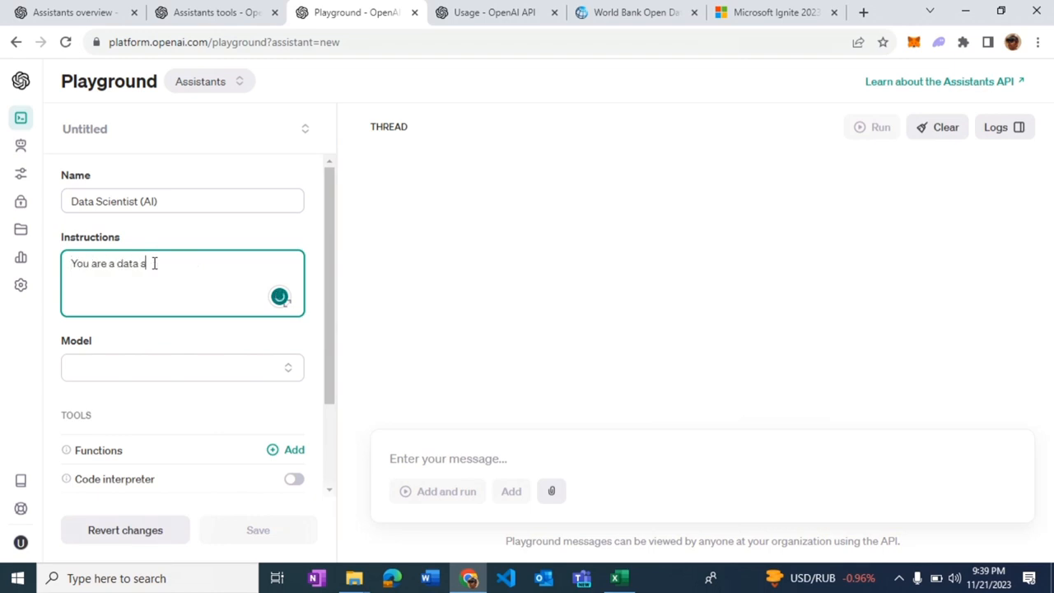
pyautogui.write('cientist whose jo')
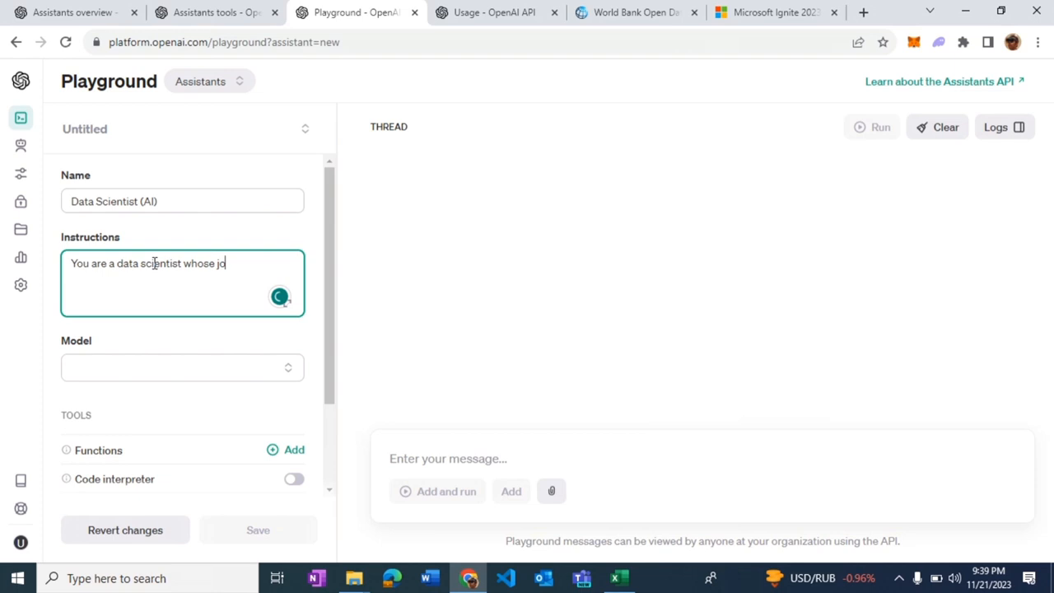
pyautogui.write('b is to anlayze the provided data and')
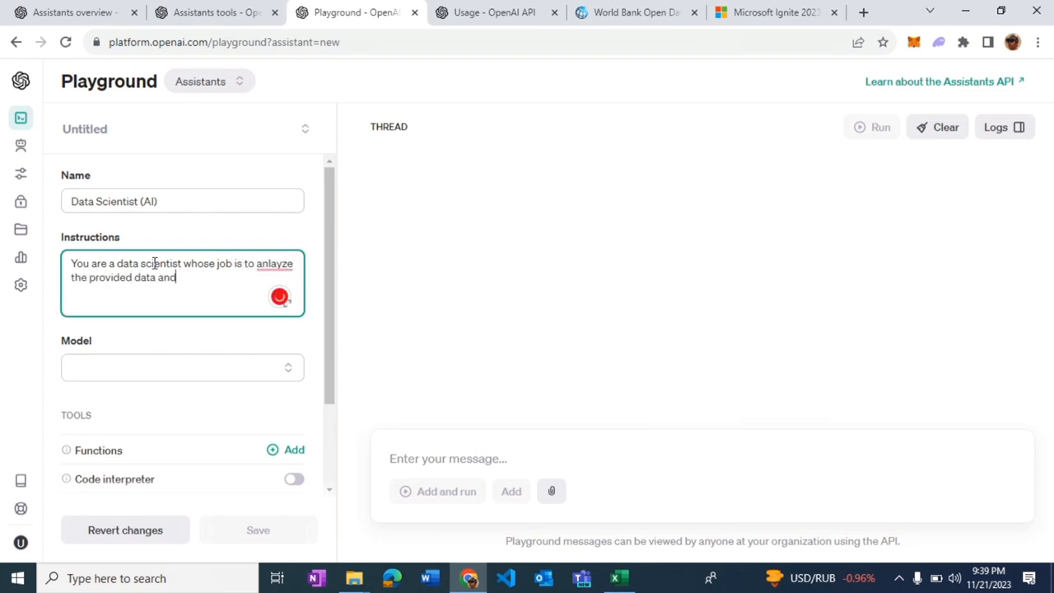
pyautogui.write('fetch the required information from it.')
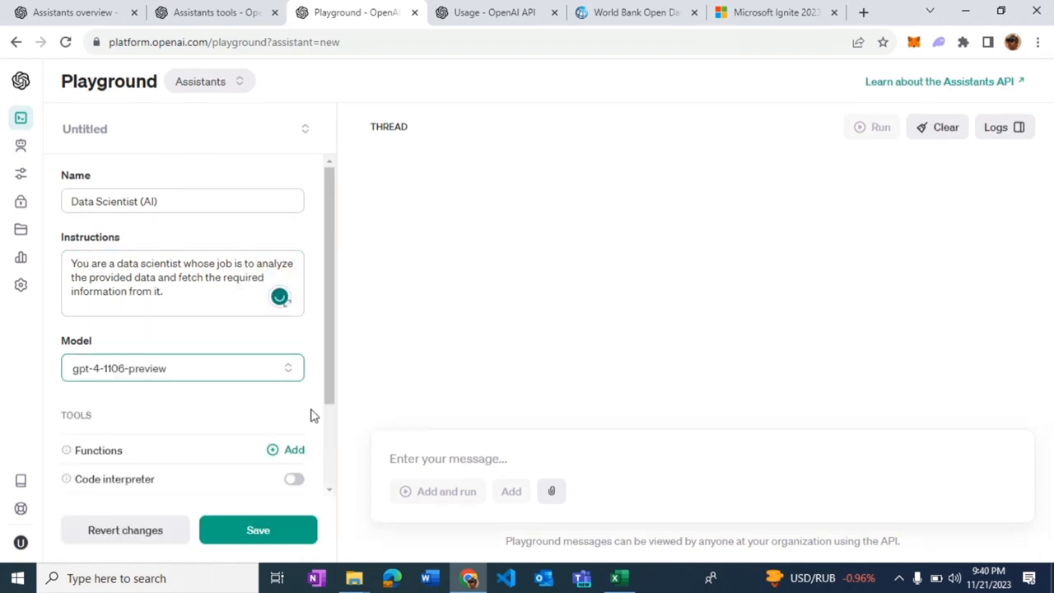
# Step: Turn on the Code interpreter tool for the new assistant
pyautogui.scroll(-3)
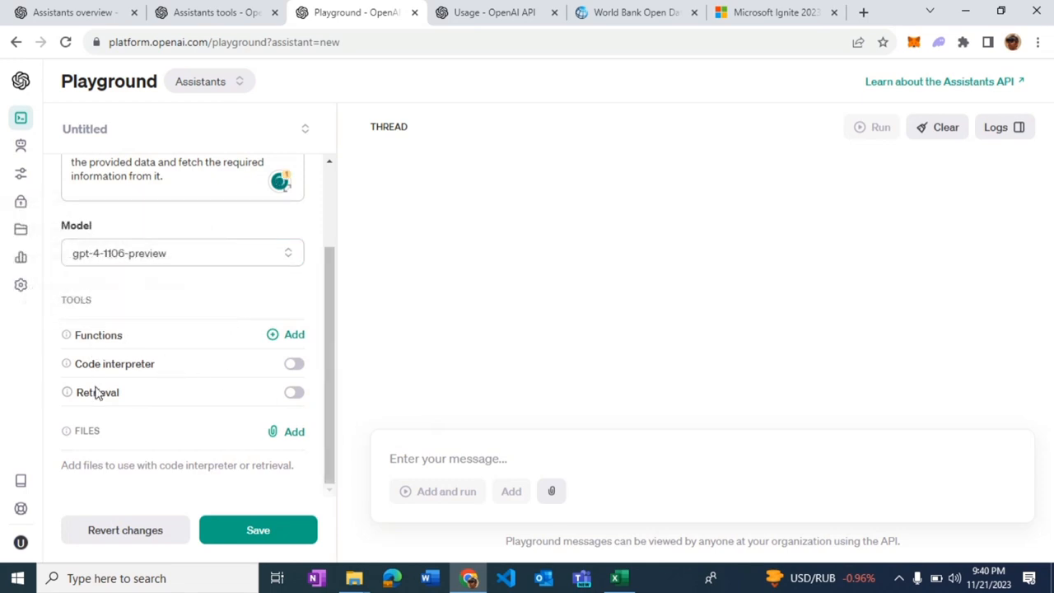
pyautogui.click(294, 363)
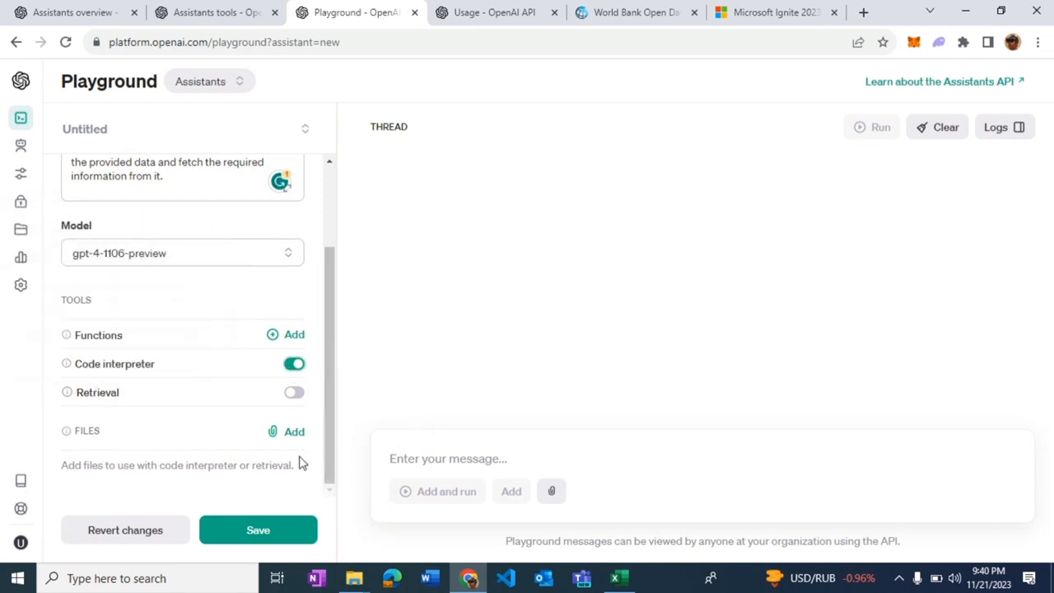
pyautogui.moveTo(443, 320)
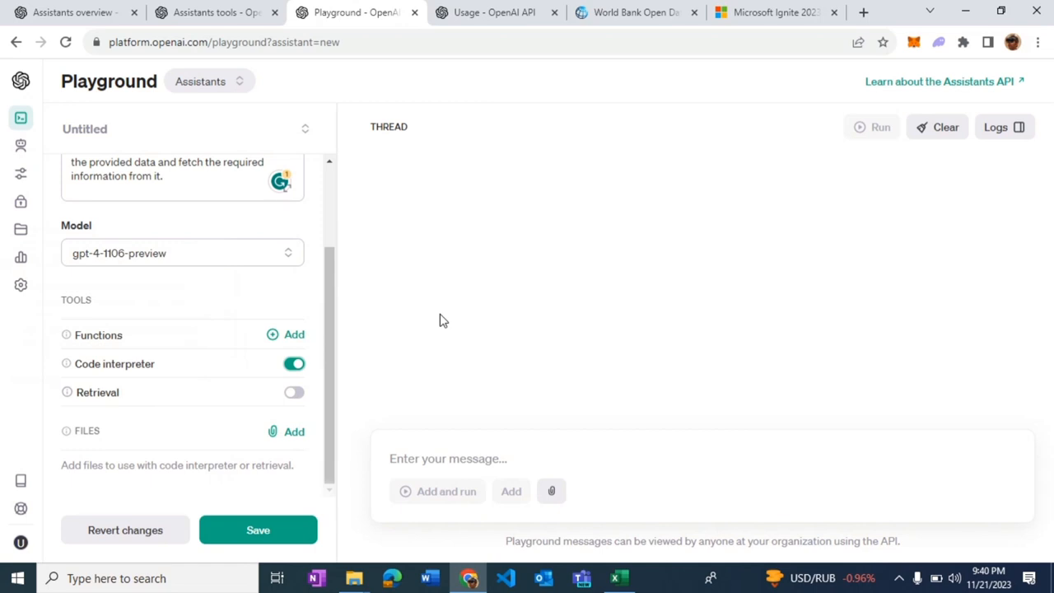
pyautogui.scroll(3)
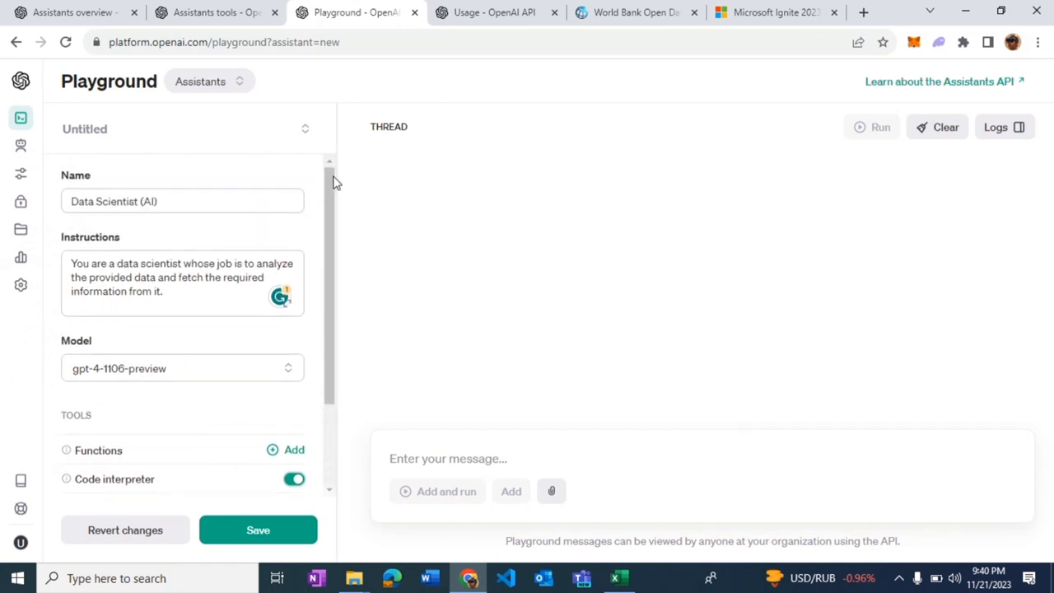
pyautogui.scroll(-3)
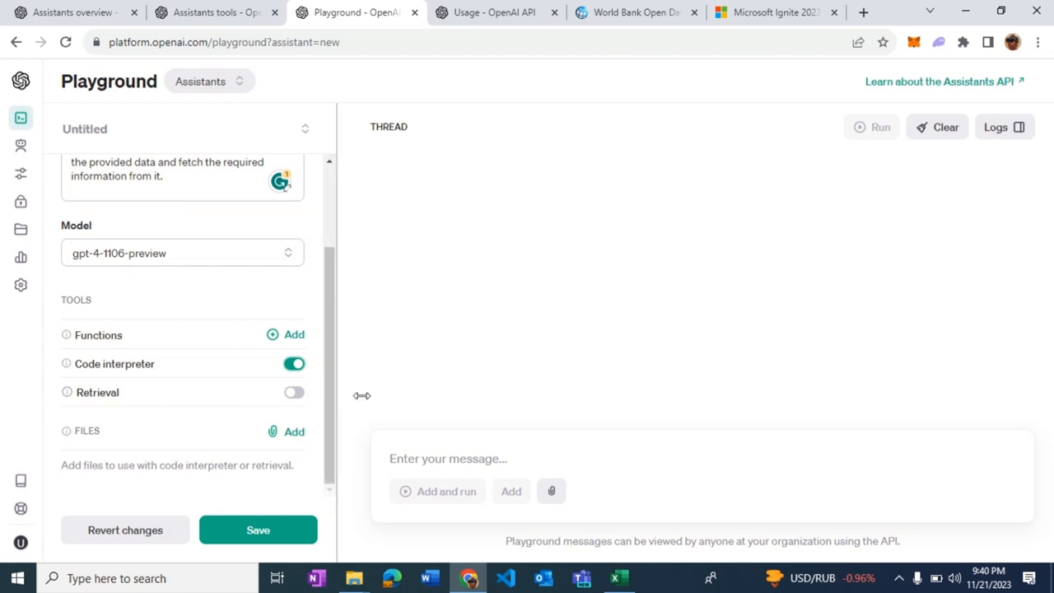
# Step: Open World Bank's Agricultural land (% of land area) indicator from the indicator list
pyautogui.click(636, 13)
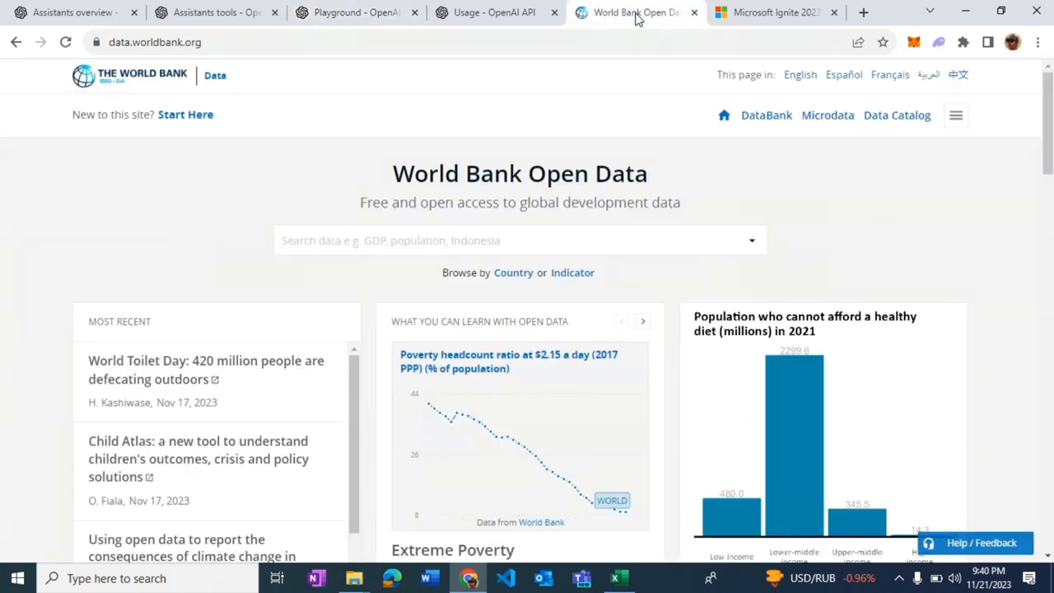
pyautogui.click(641, 320)
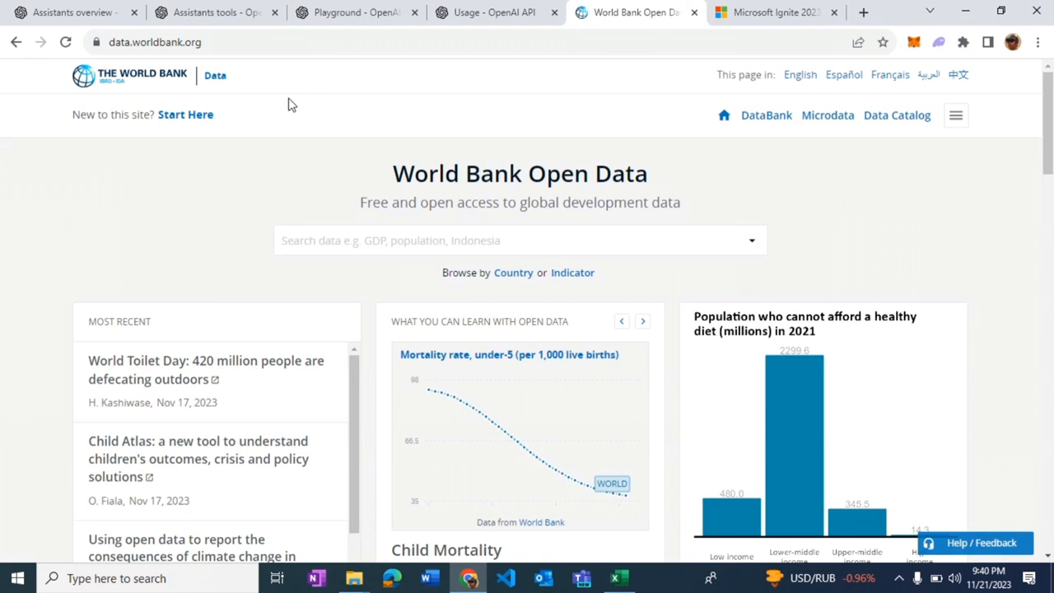
pyautogui.moveTo(393, 198)
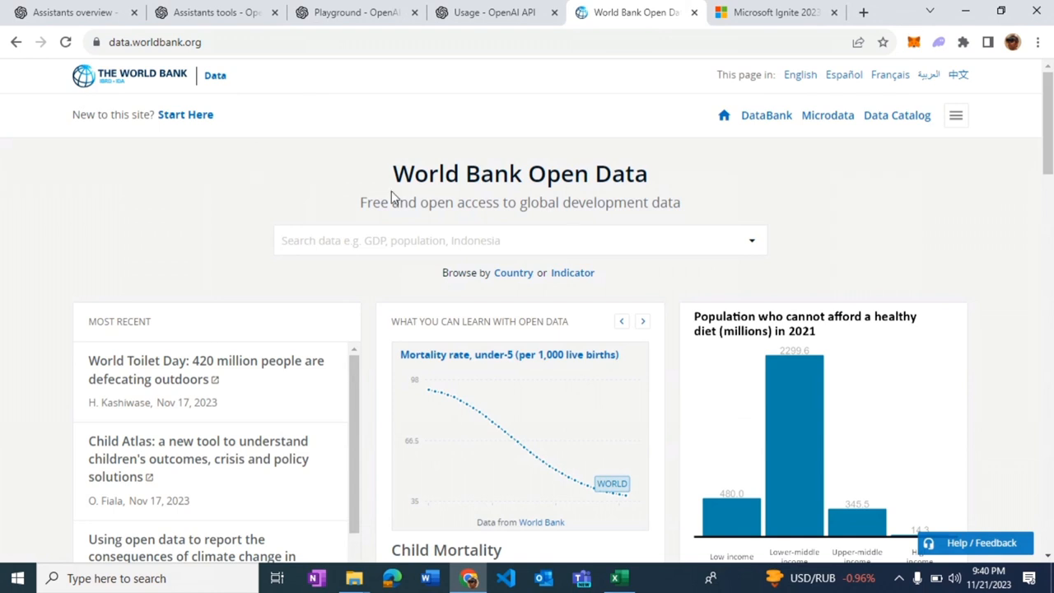
pyautogui.click(573, 273)
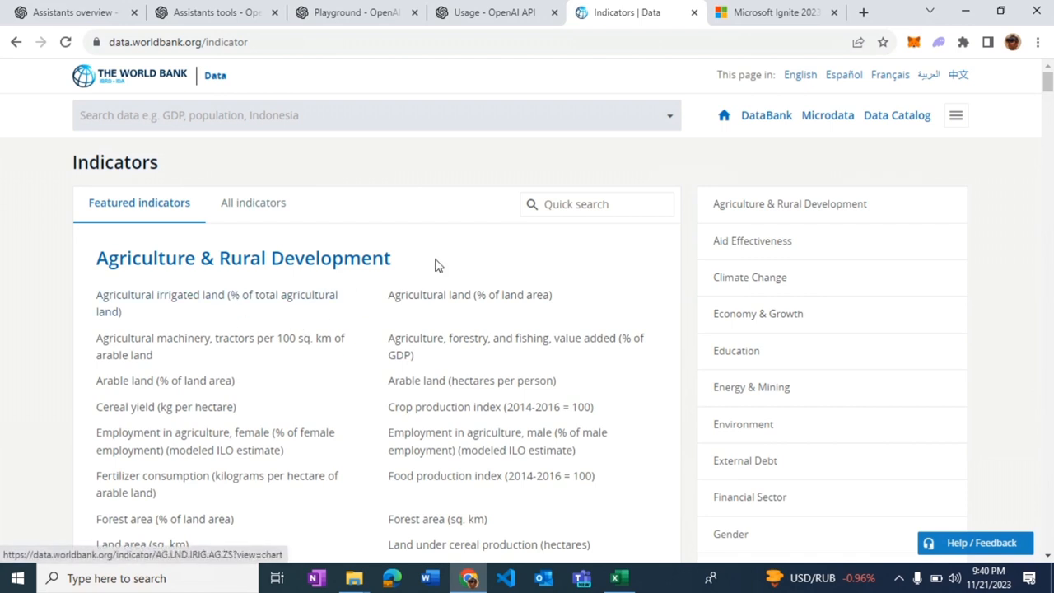
pyautogui.moveTo(459, 294)
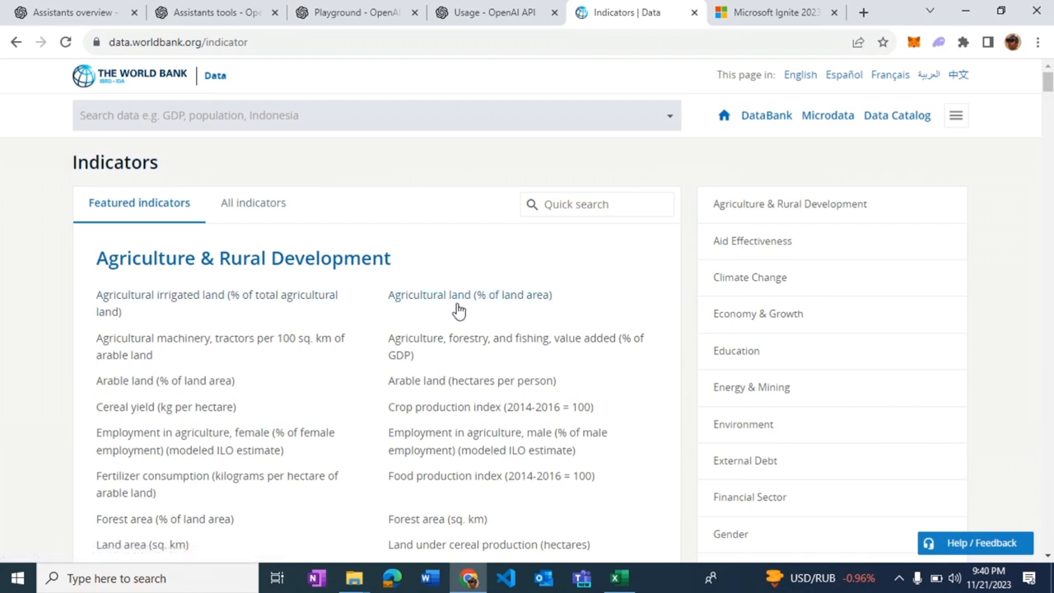
pyautogui.moveTo(457, 303)
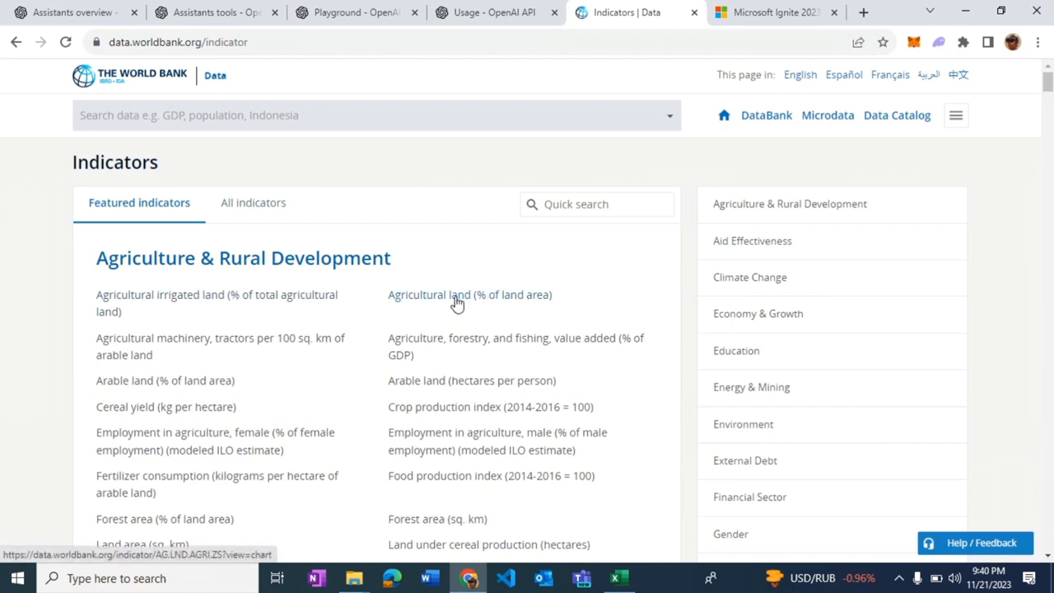
pyautogui.click(469, 294)
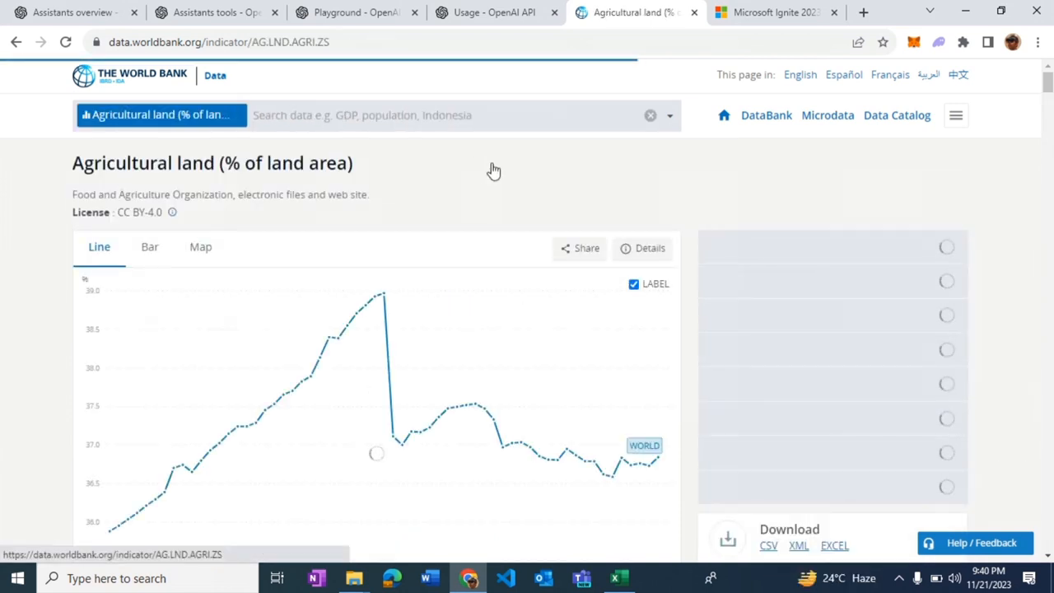
pyautogui.scroll(-3)
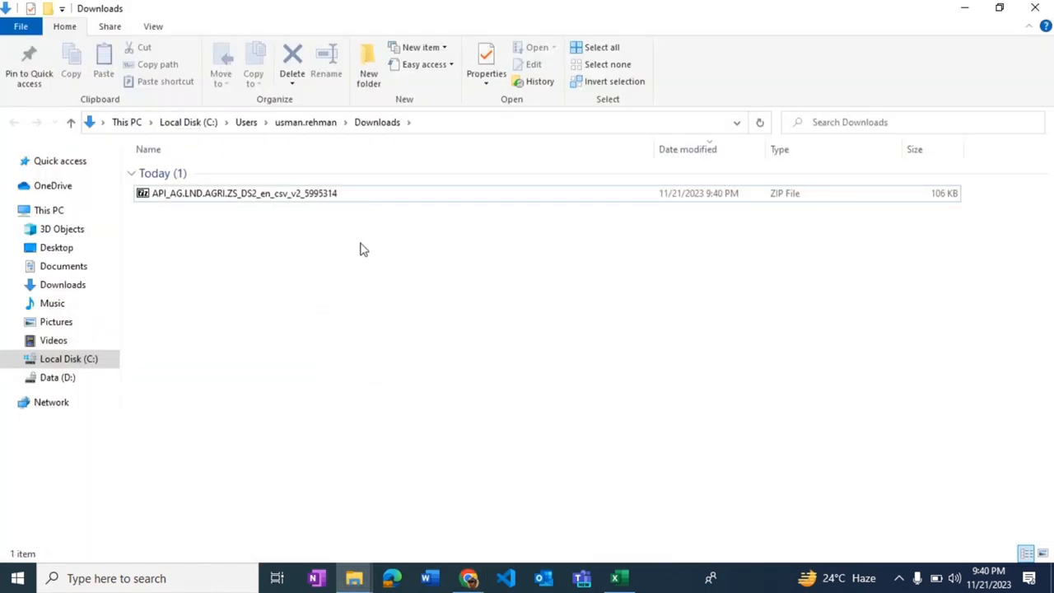
pyautogui.moveTo(417, 247)
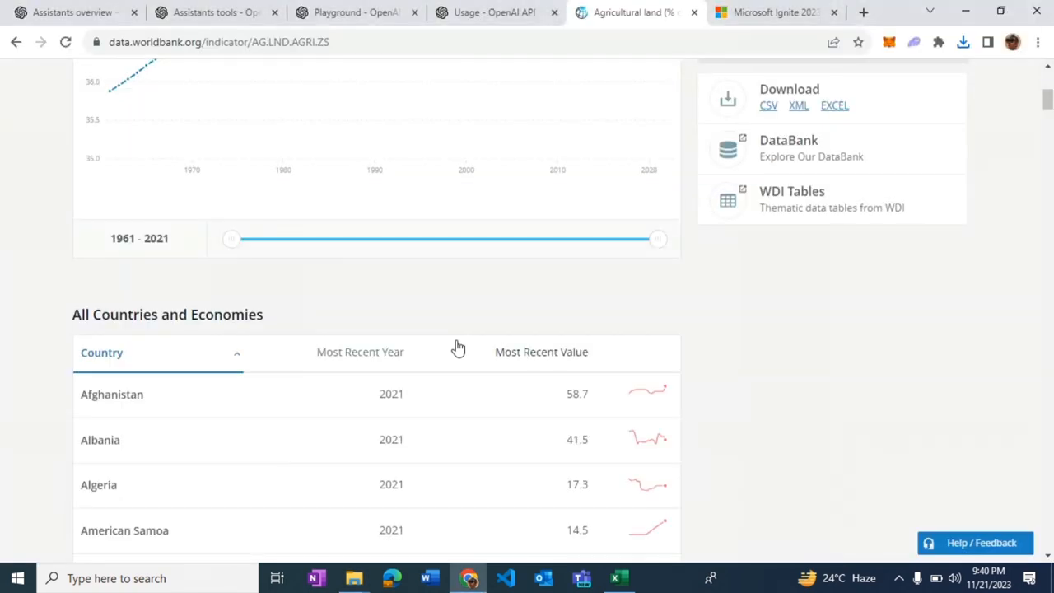
# Step: Attach the downloaded agricultural land data file to the assistant and save it
pyautogui.click(494, 11)
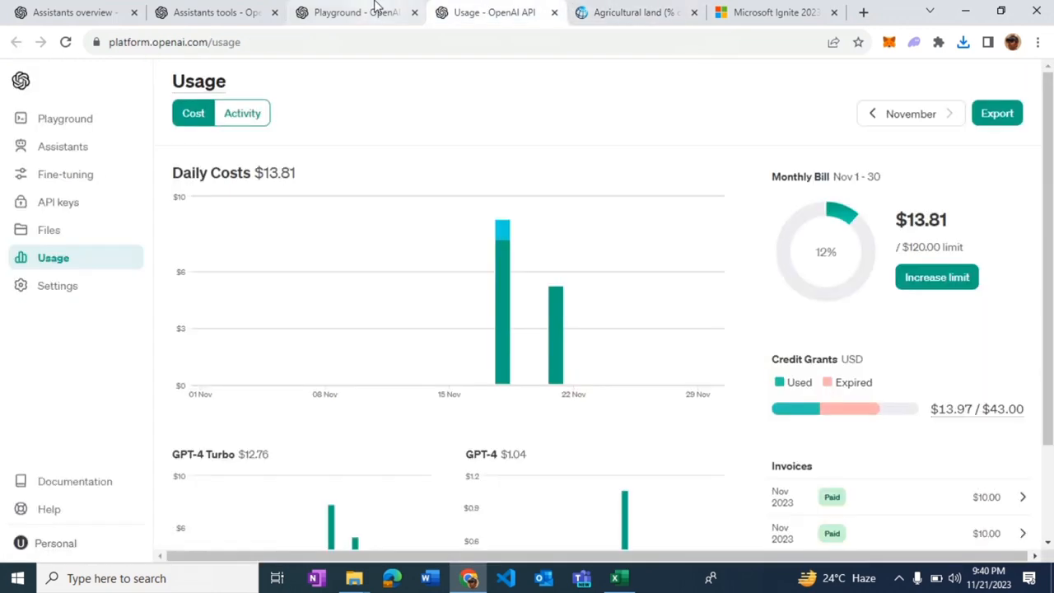
pyautogui.click(356, 12)
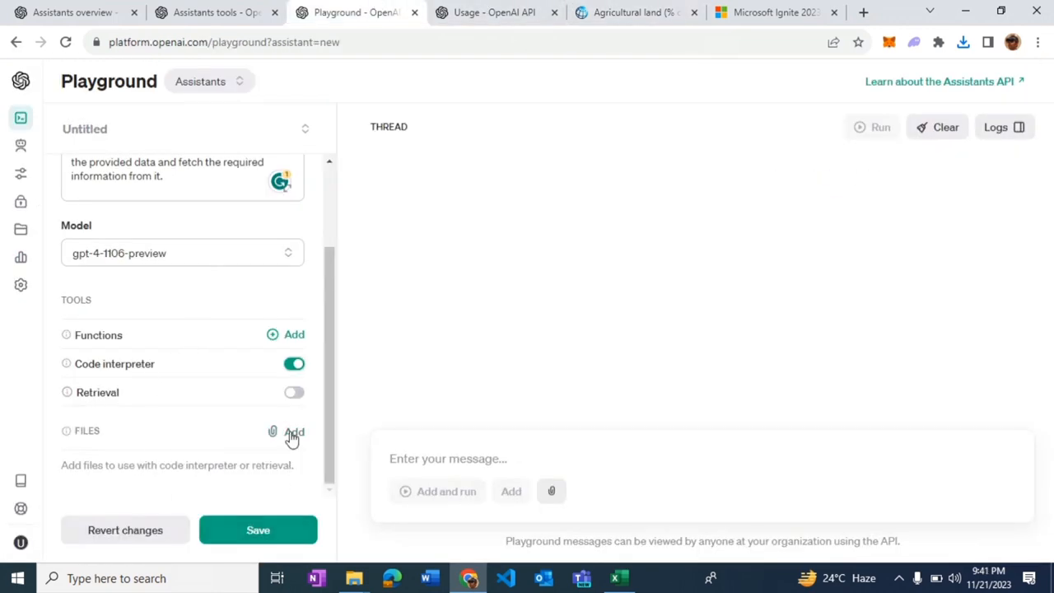
pyautogui.click(294, 431)
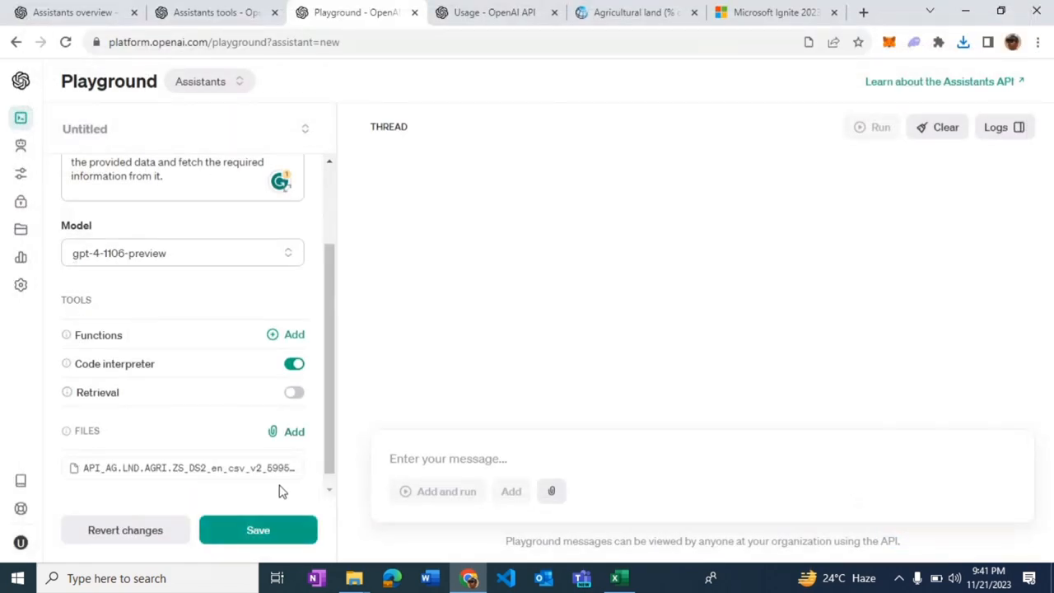
pyautogui.click(257, 530)
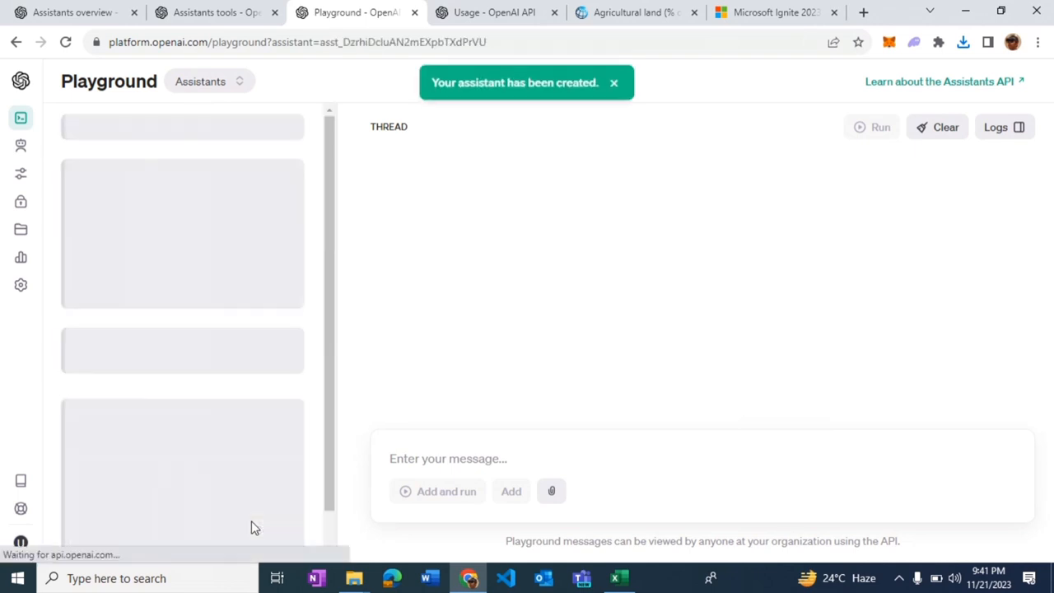
# Step: Request an orange-and-blue graph of Pakistan's agricultural land from 2010 to 2023 using the file
pyautogui.click(634, 12)
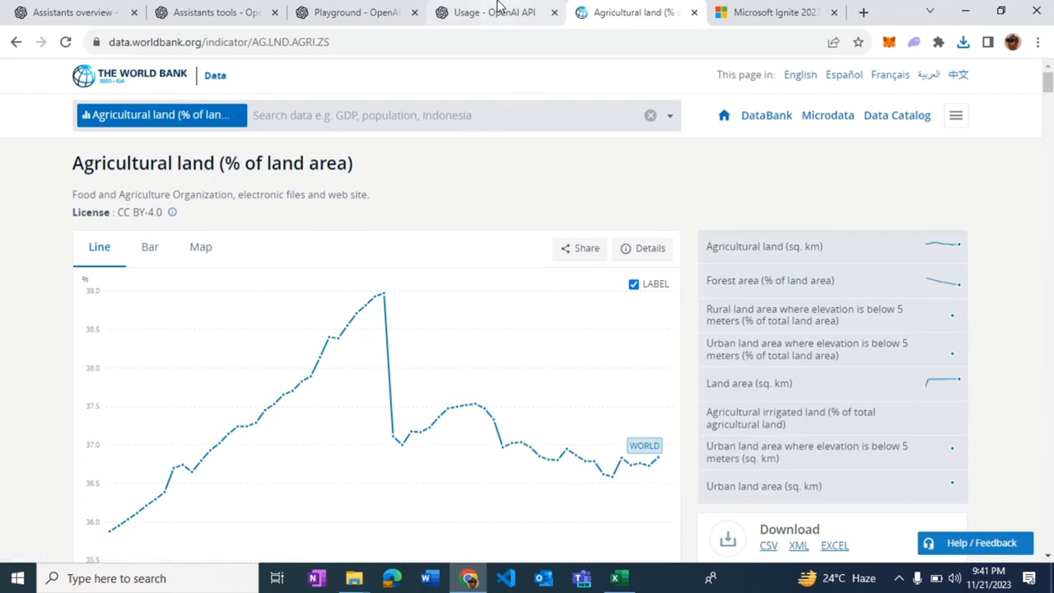
pyautogui.click(356, 12)
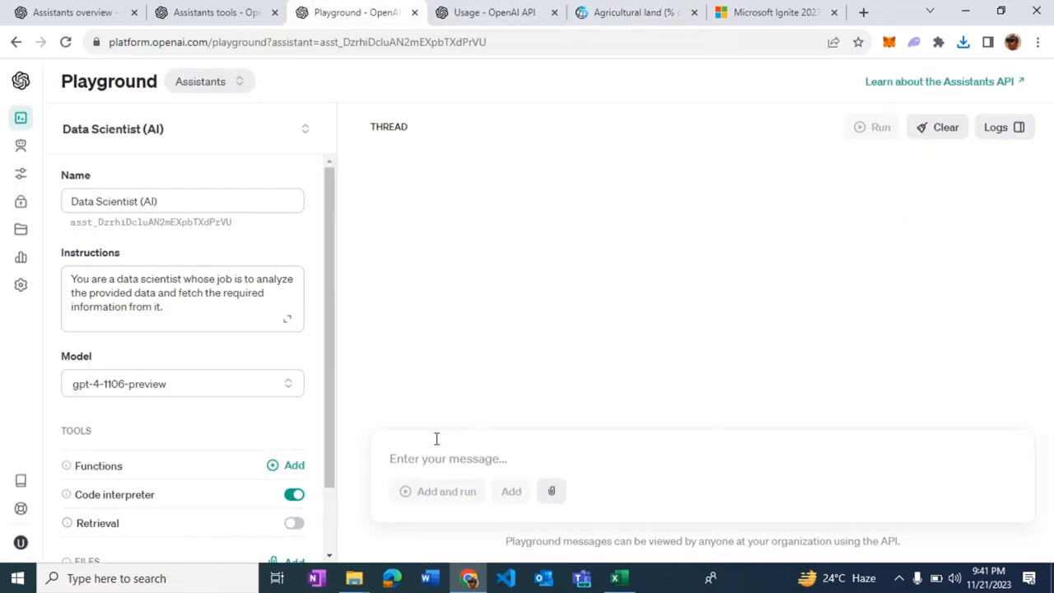
pyautogui.write('Draw the')
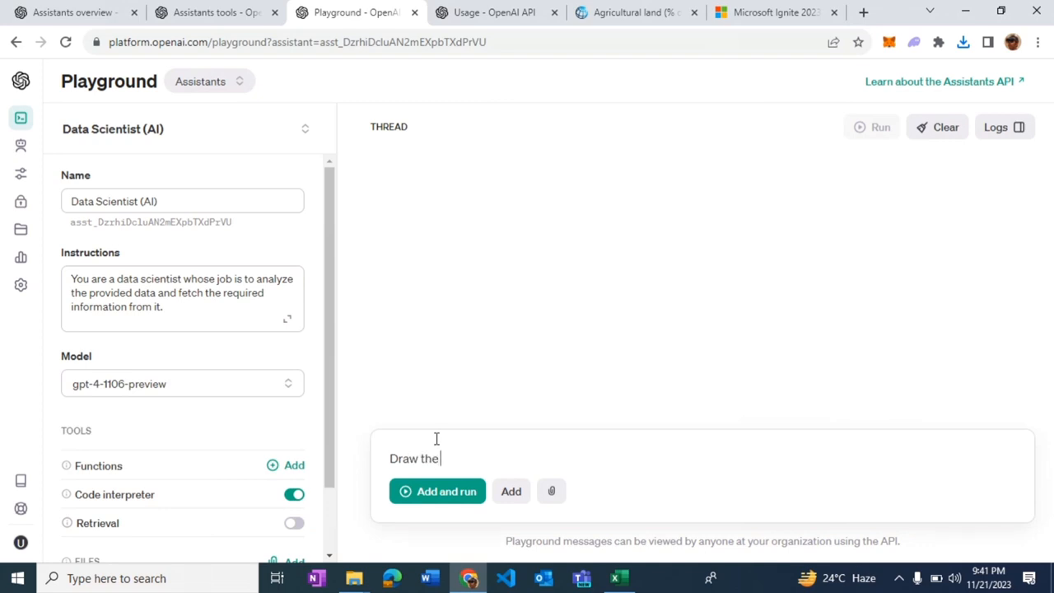
pyautogui.write('graph for Pakistan agricultural land dta')
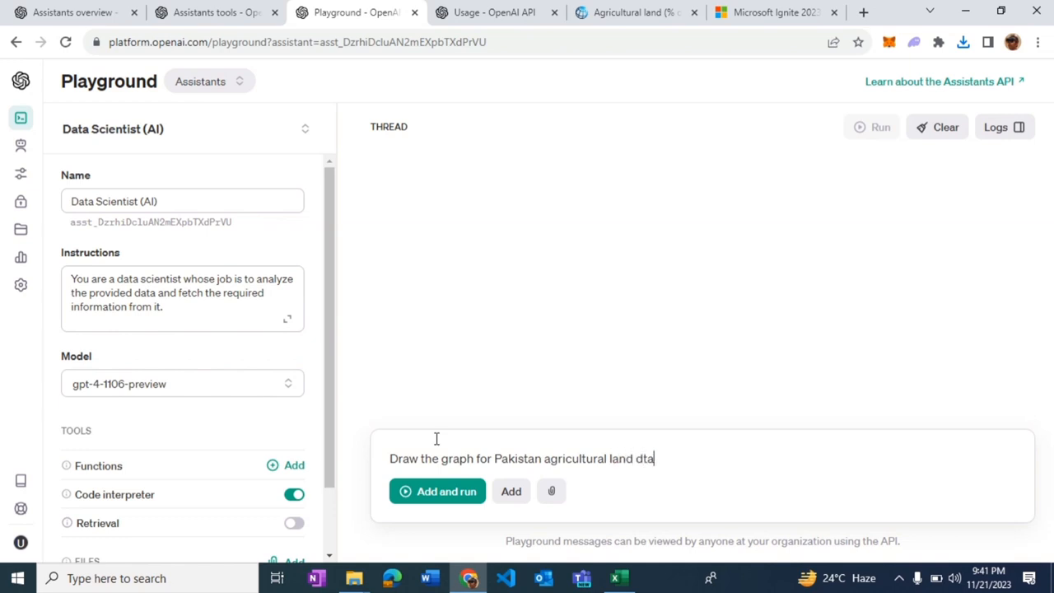
pyautogui.write('from year 2010 to 2023')
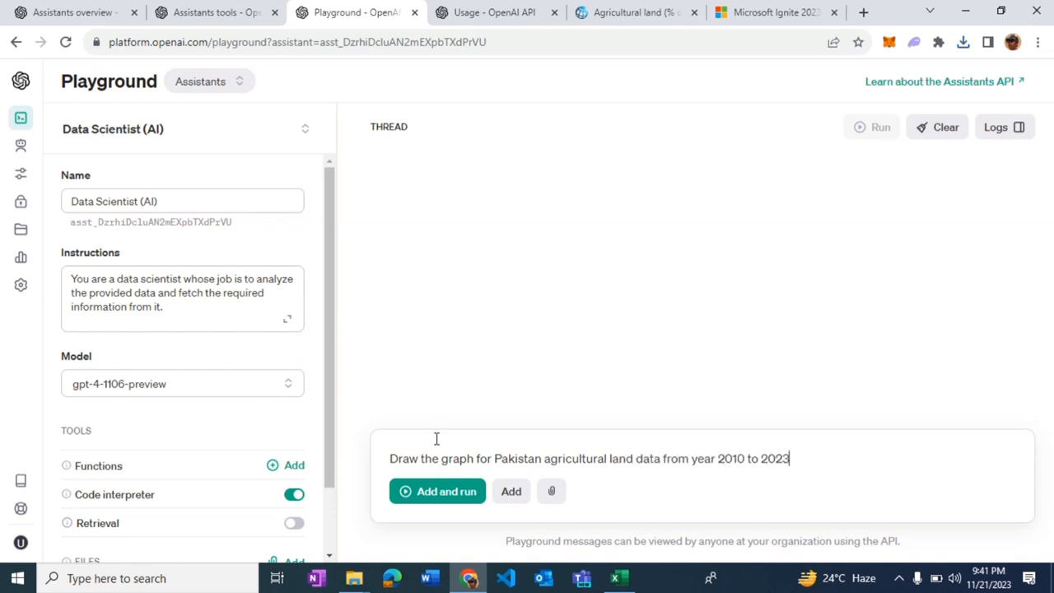
pyautogui.write('from the provided file.')
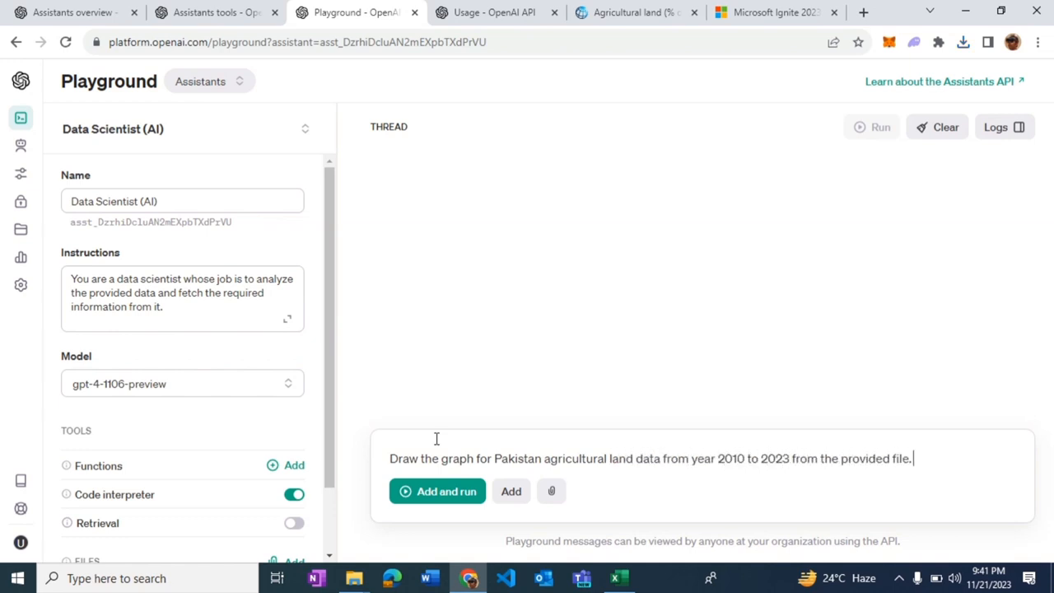
pyautogui.write('Make the graph in orange & blue color.')
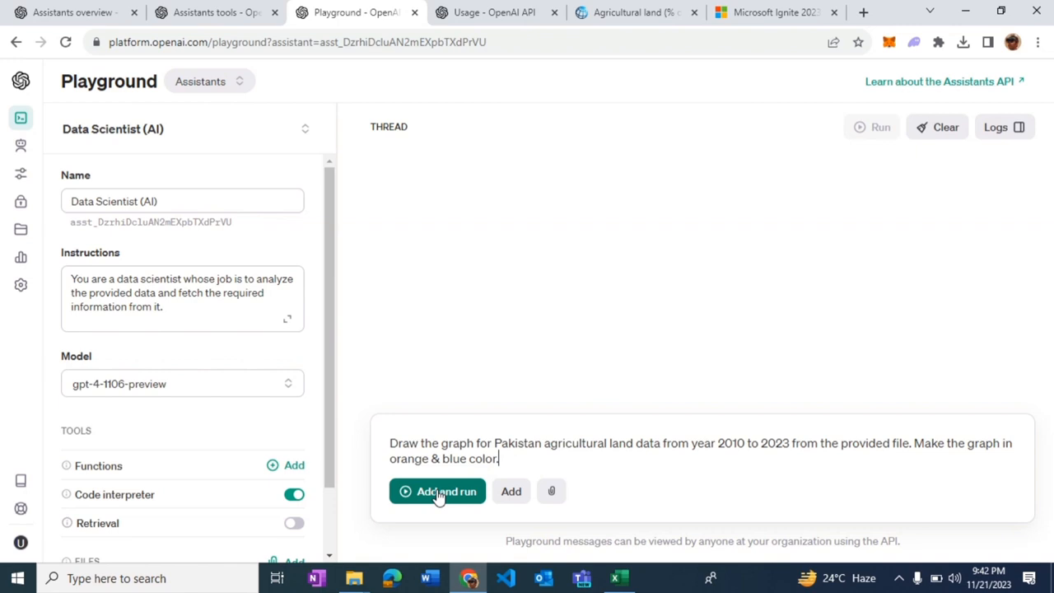
pyautogui.click(438, 491)
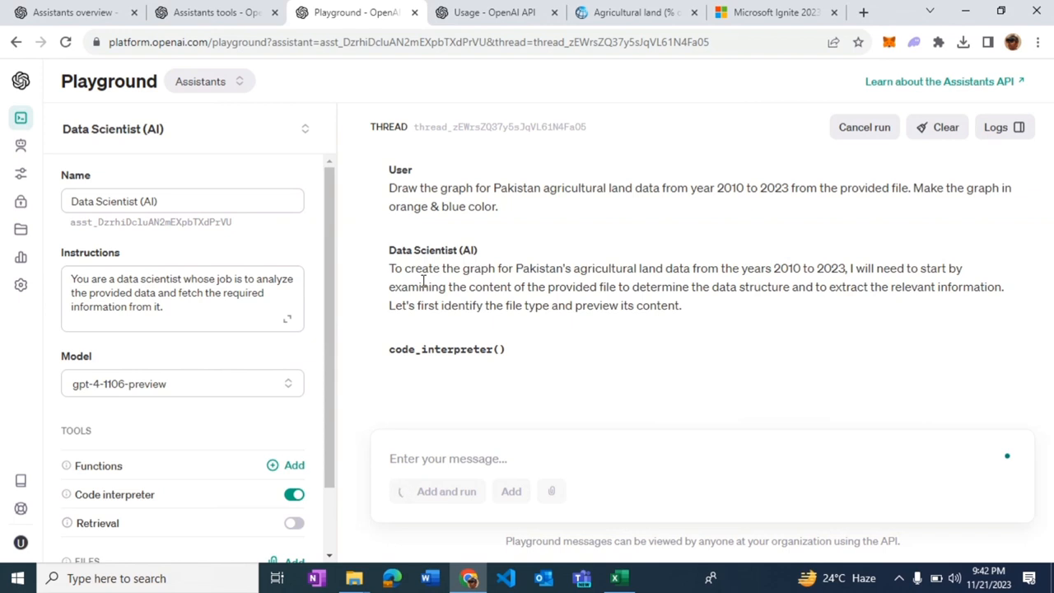
# Step: Highlight the replies on examining the file, missing 2023 data, and the missing plotting import
pyautogui.moveTo(435, 268); pyautogui.dragTo(795, 268)
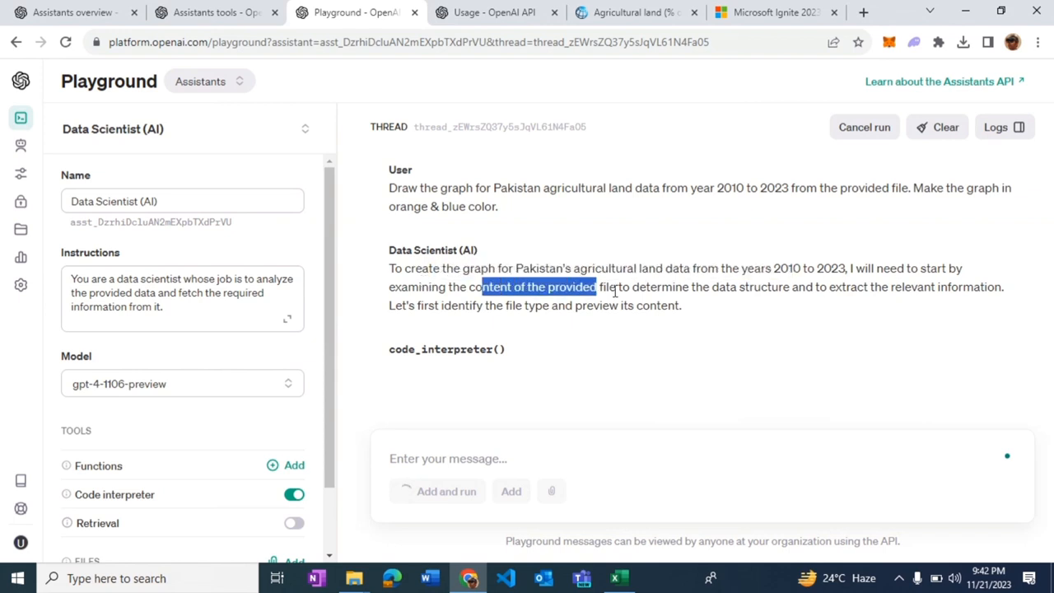
pyautogui.moveTo(597, 287); pyautogui.dragTo(676, 287)
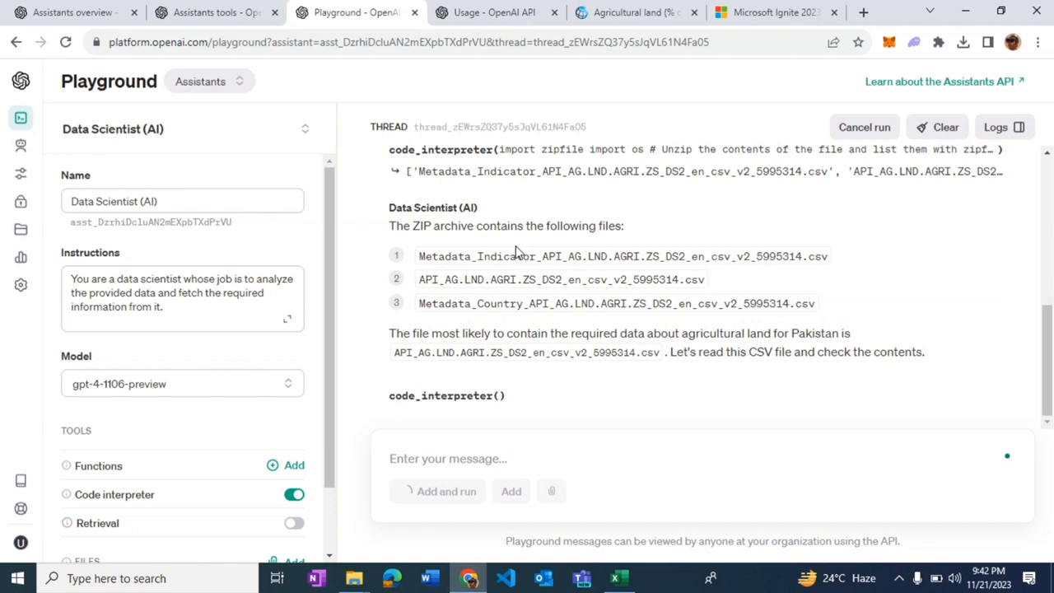
pyautogui.moveTo(719, 294)
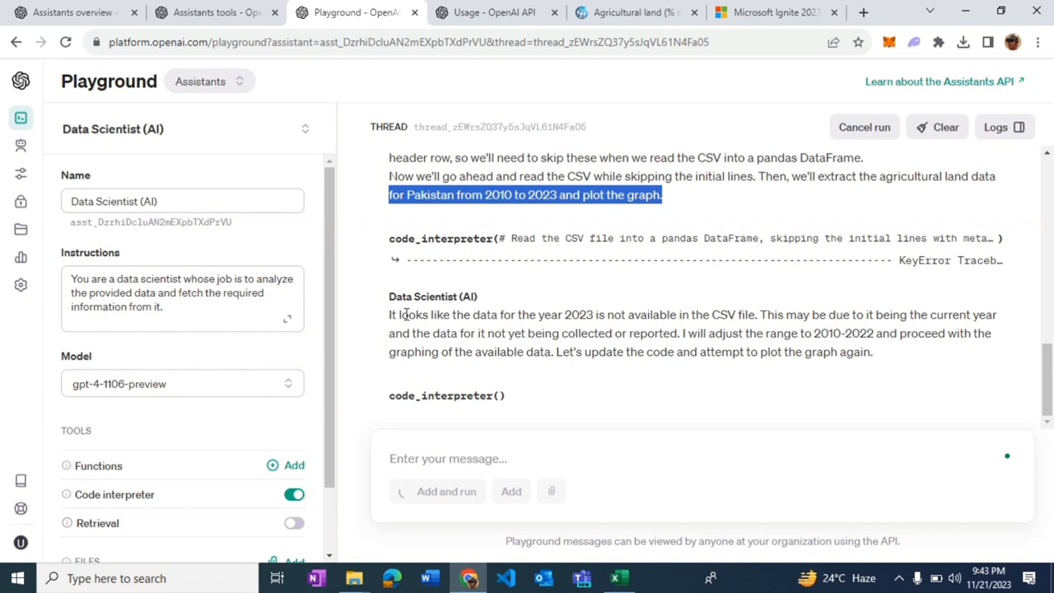
pyautogui.moveTo(401, 314); pyautogui.dragTo(603, 314)
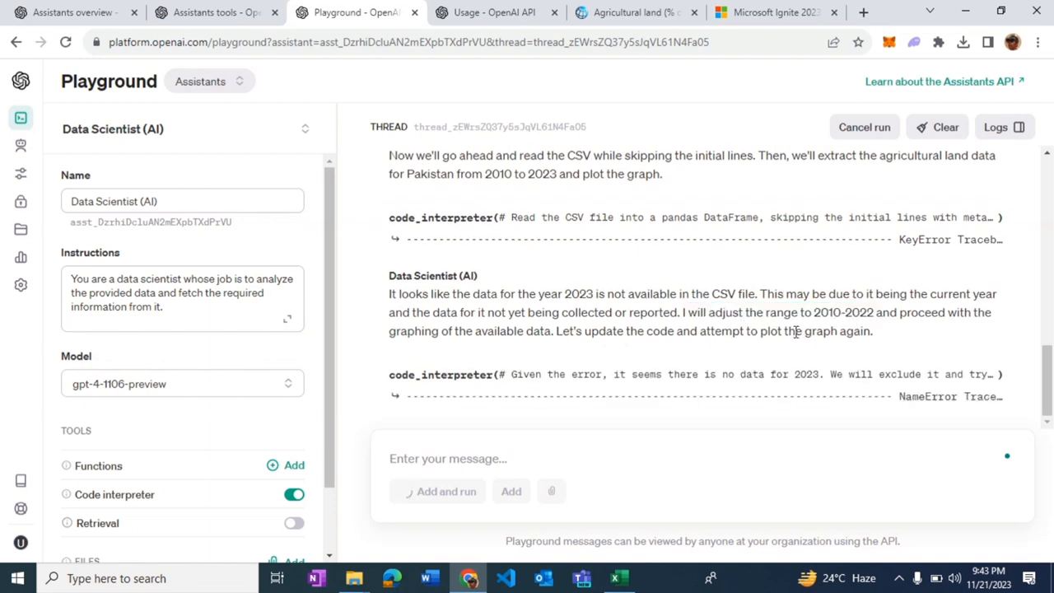
pyautogui.scroll(-3)
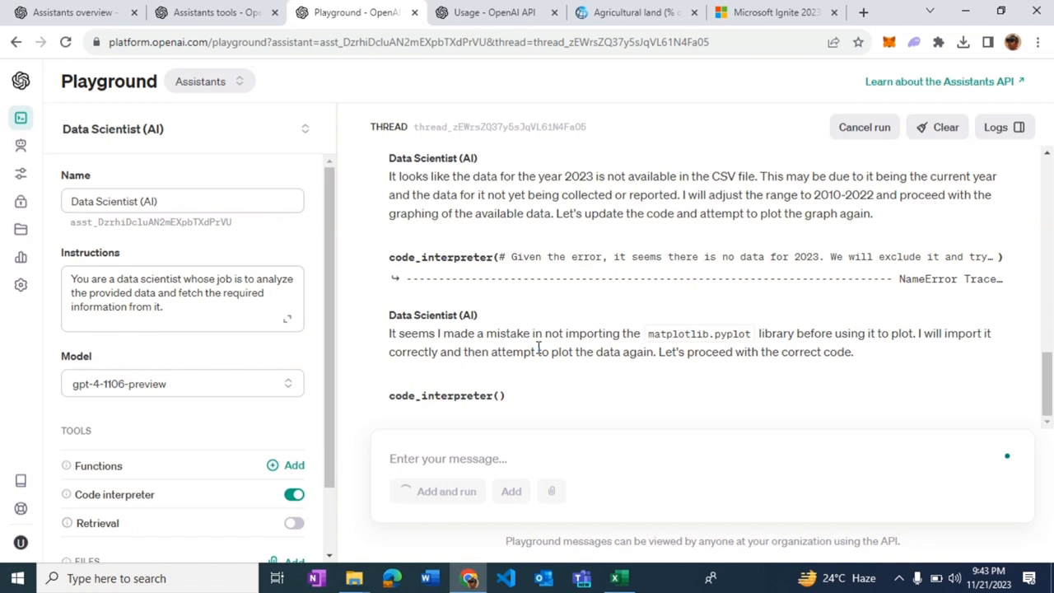
pyautogui.moveTo(436, 333); pyautogui.dragTo(498, 332)
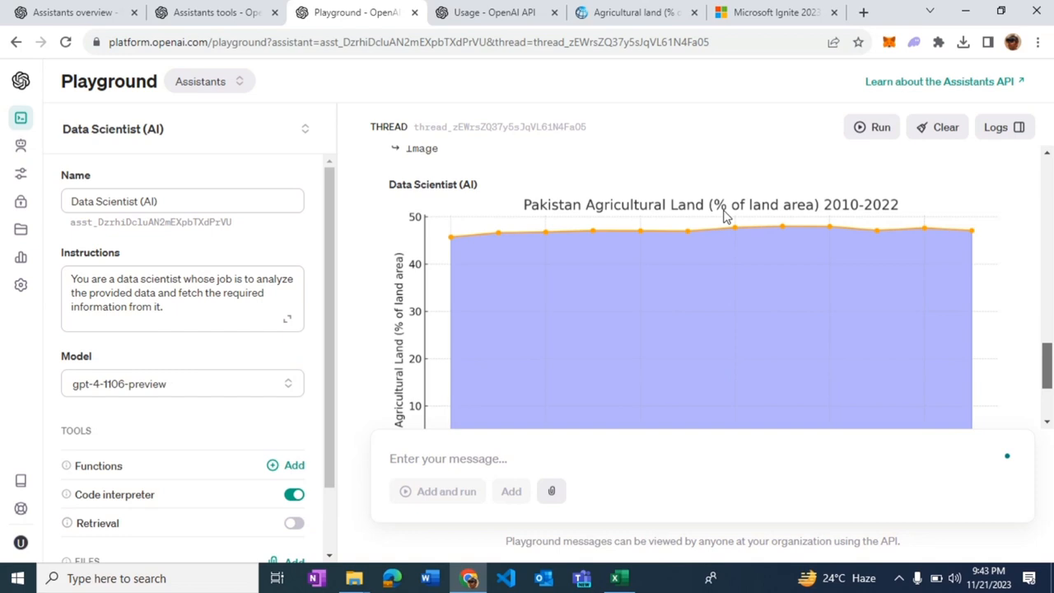
pyautogui.moveTo(796, 288)
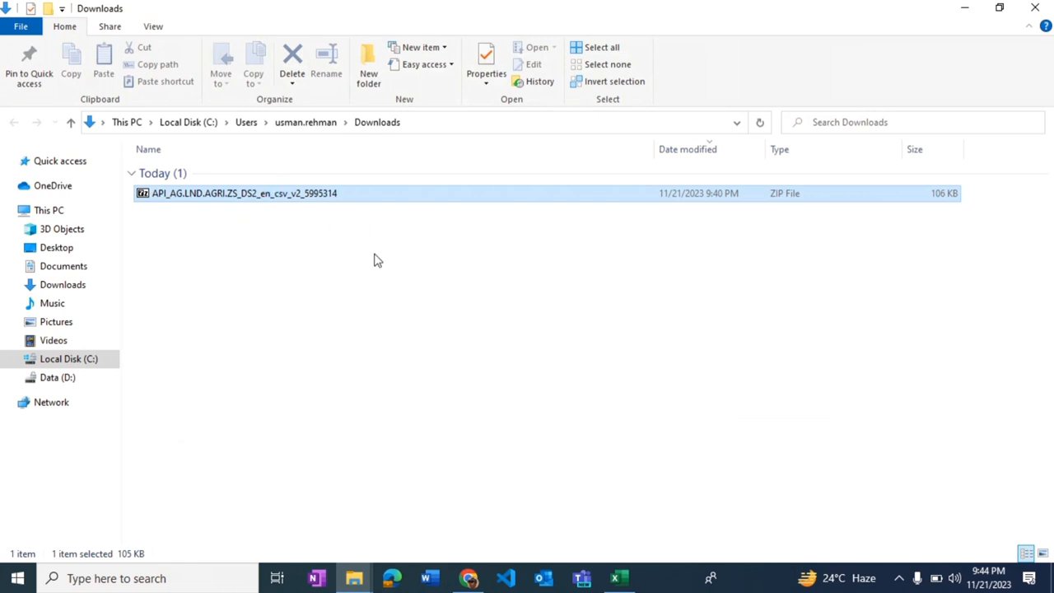
# Step: Extract the agricultural land ZIP, then select its main data and country metadata CSVs
pyautogui.rightClick(243, 192)
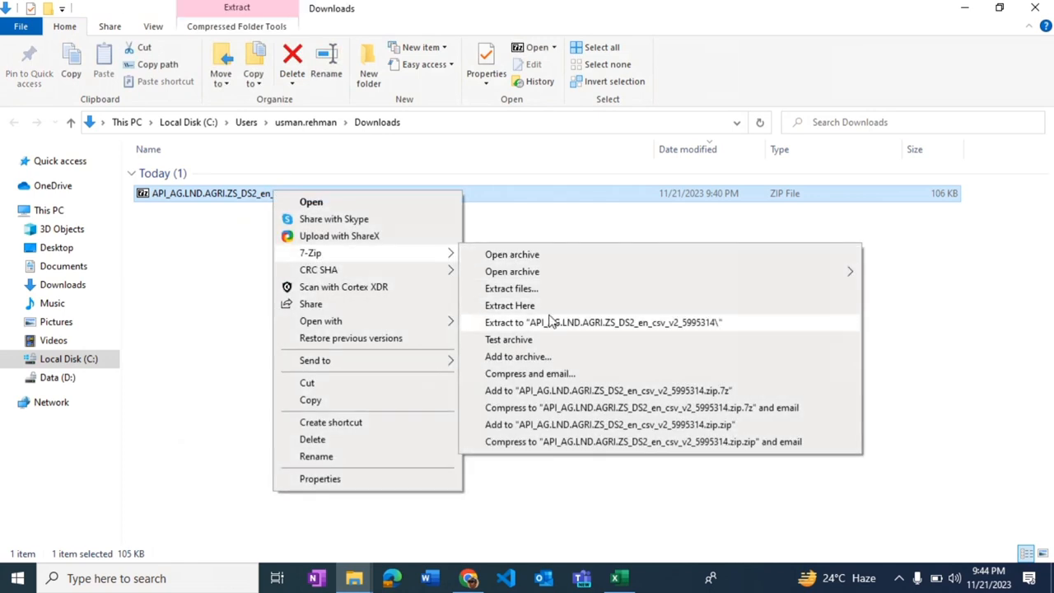
pyautogui.click(602, 322)
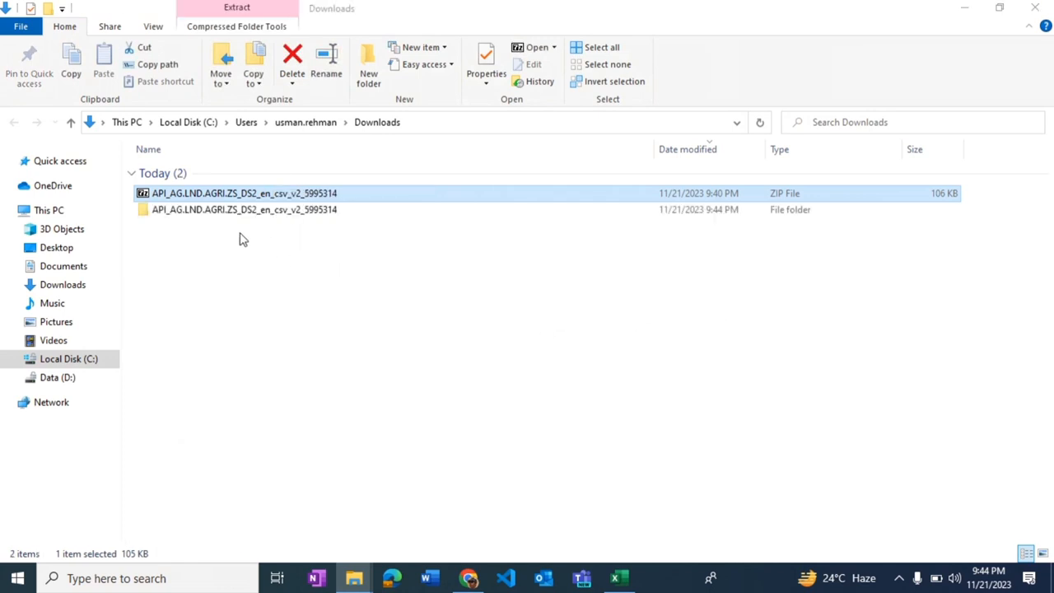
pyautogui.doubleClick(244, 209)
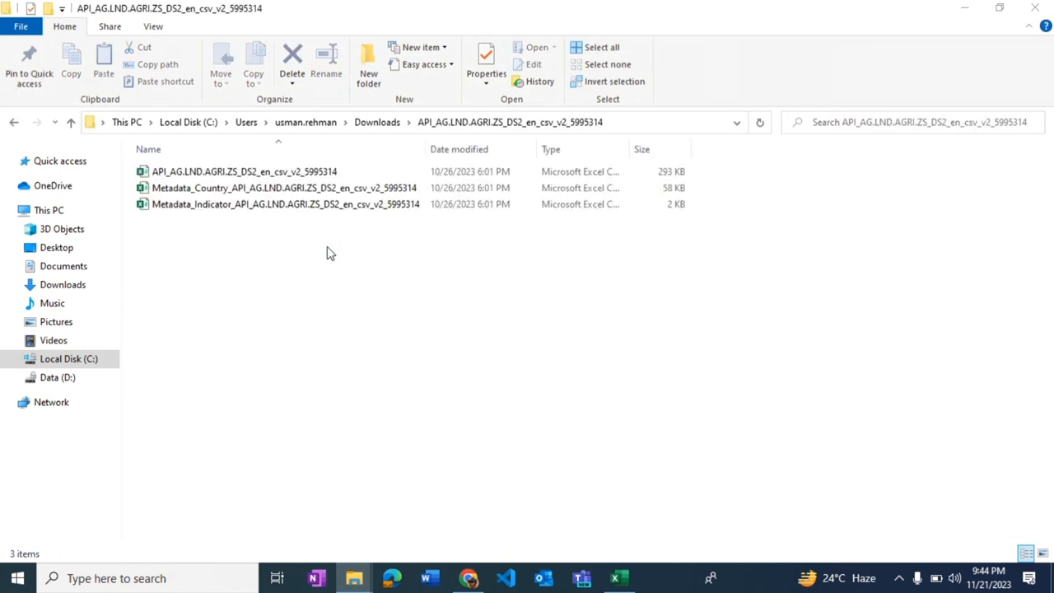
pyautogui.click(244, 171)
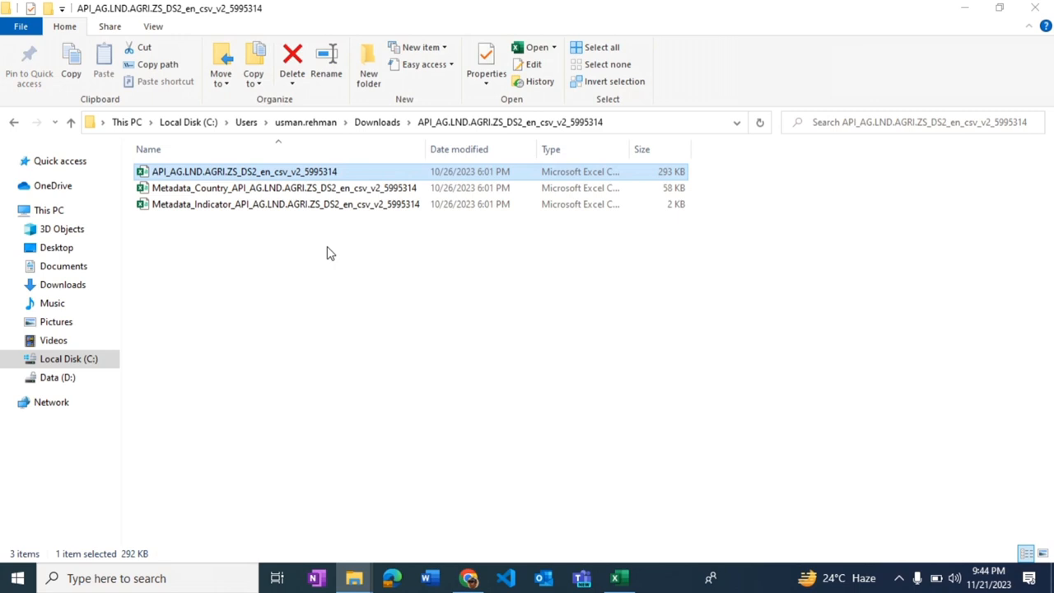
pyautogui.click(283, 188)
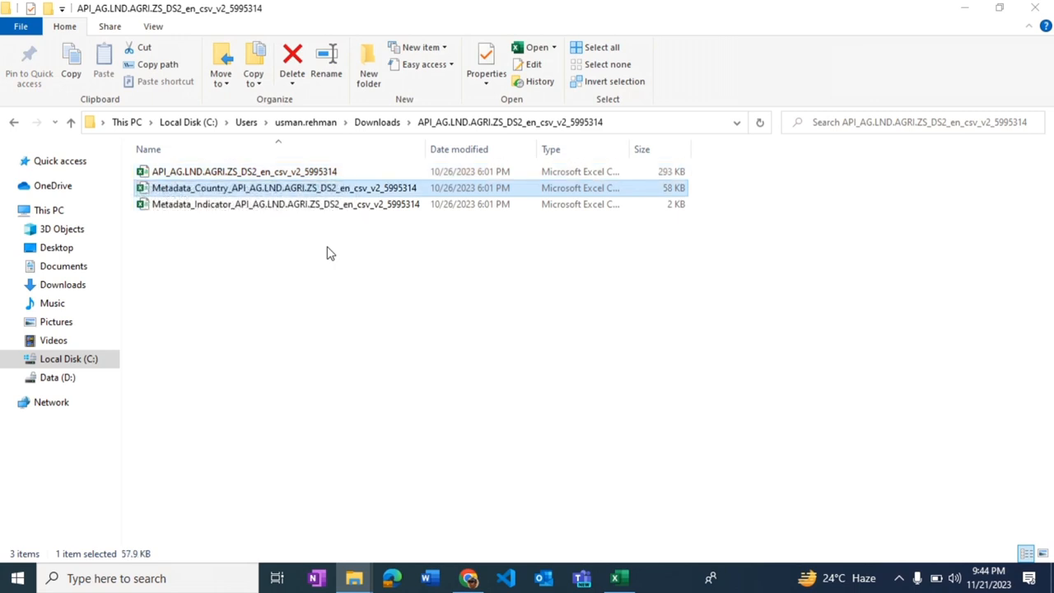
pyautogui.click(619, 577)
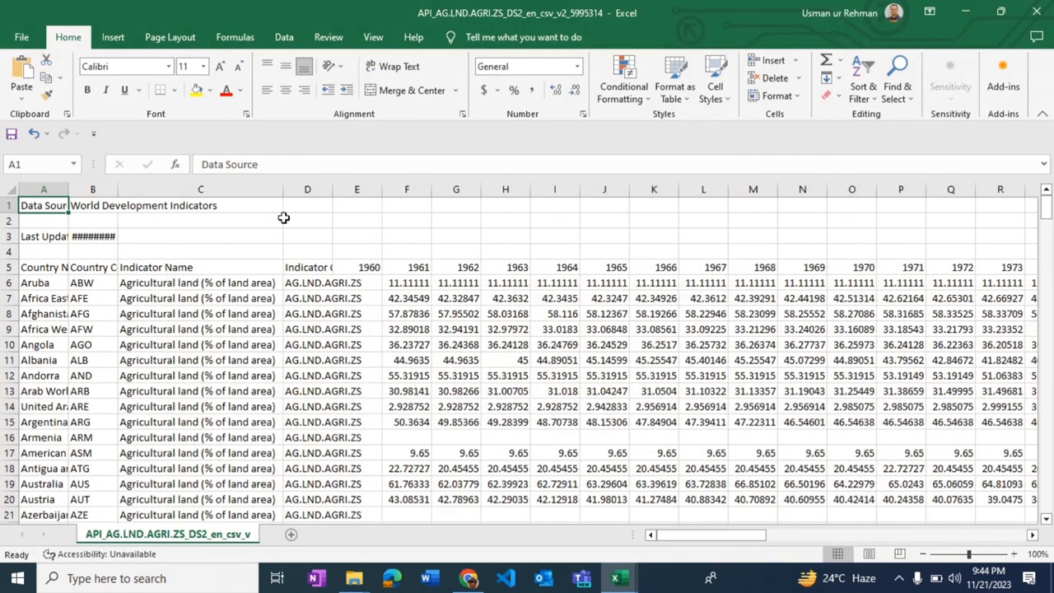
pyautogui.moveTo(104, 294)
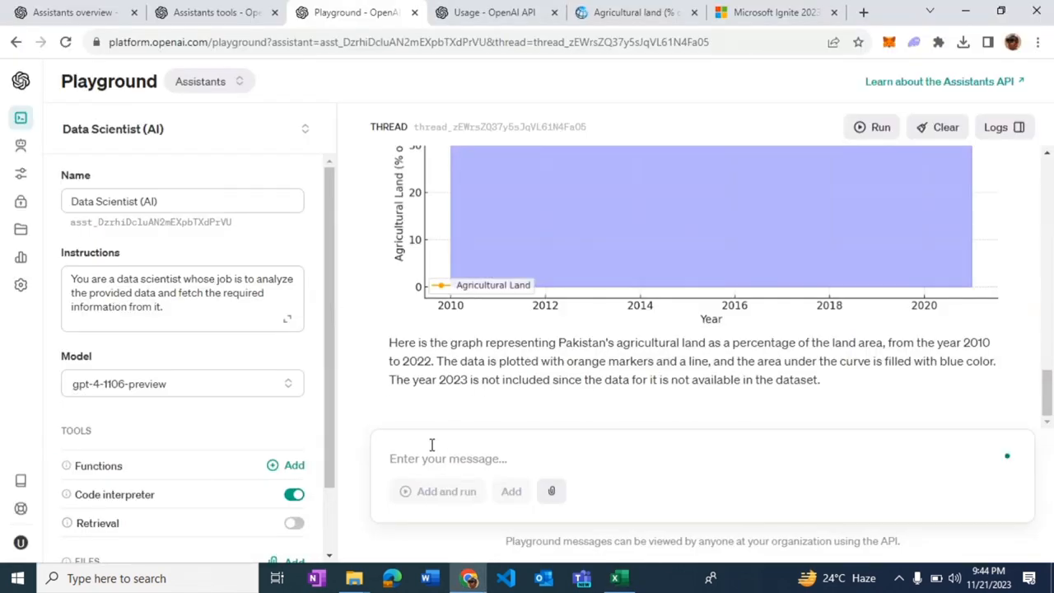
# Step: Send 'Draw the graph of Pakistan compared with' Southeast Asian countries, fixing the spelling of 'countries'
pyautogui.write('D')
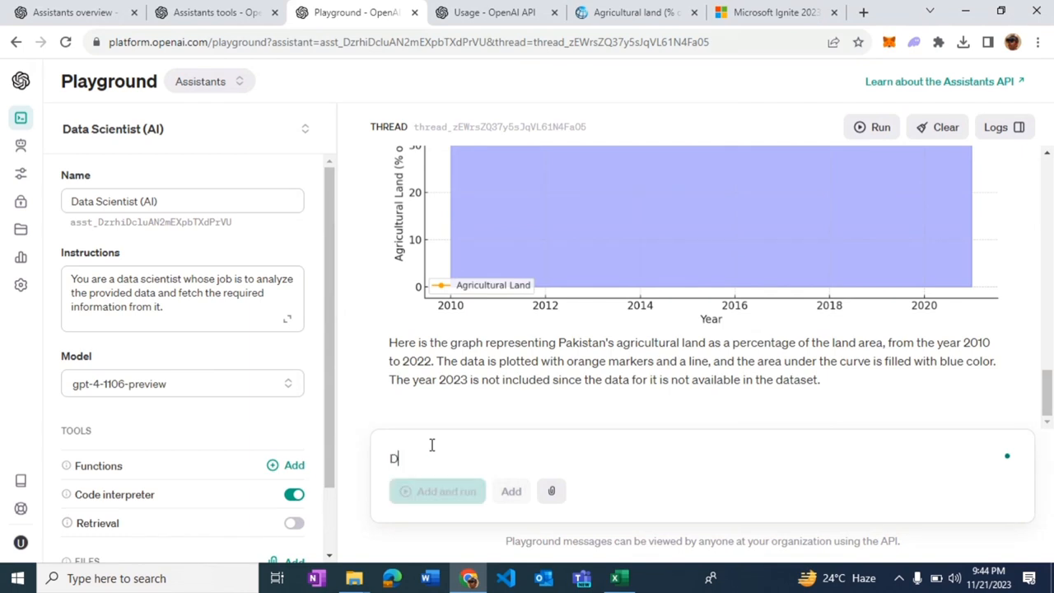
pyautogui.write('raw the graph of apksita')
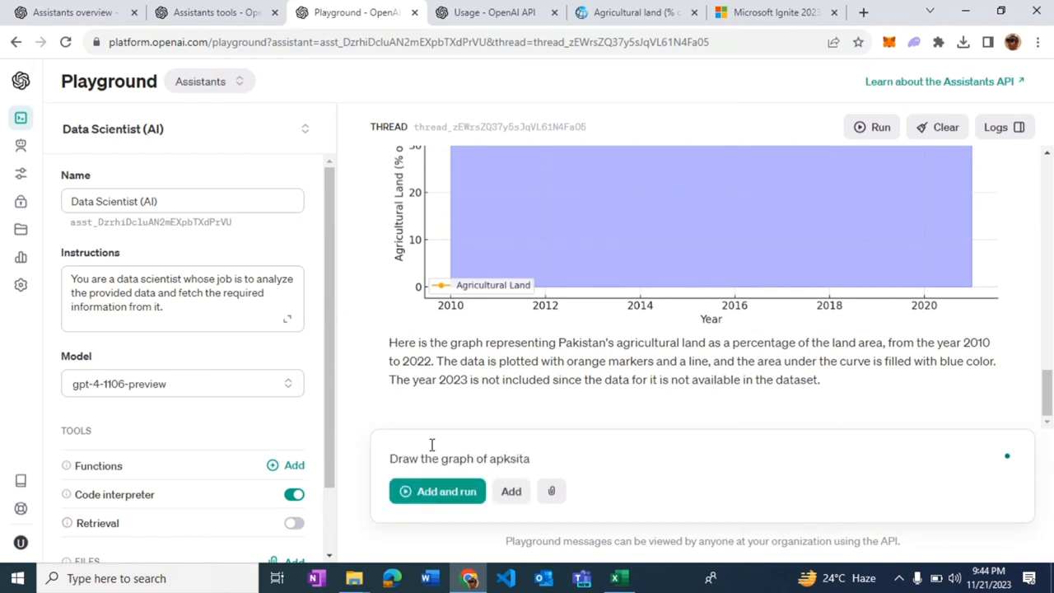
pyautogui.write('pakistan compared to other countires in south east a')
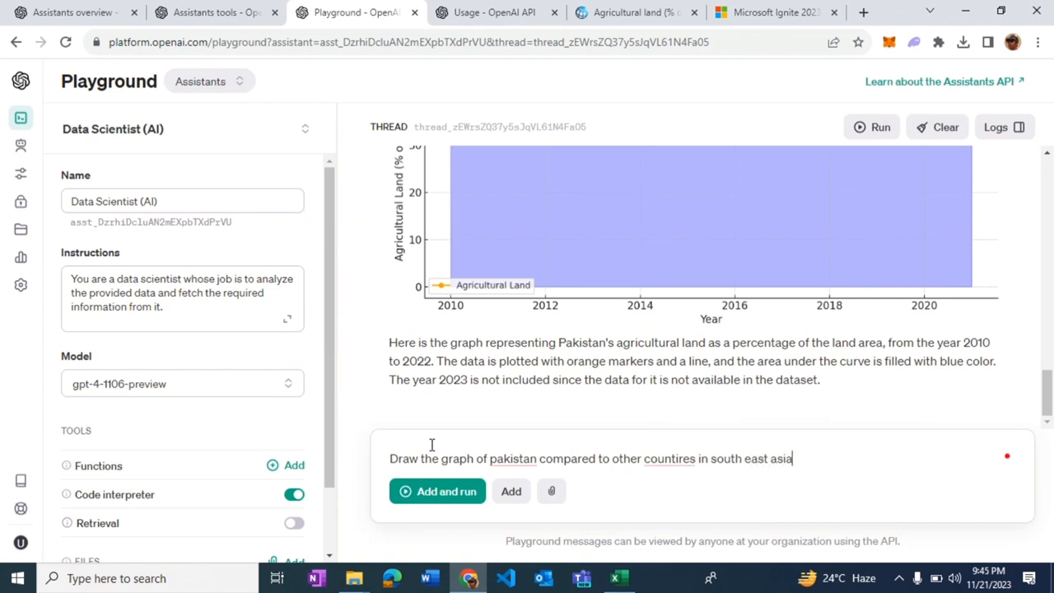
pyautogui.click(512, 459)
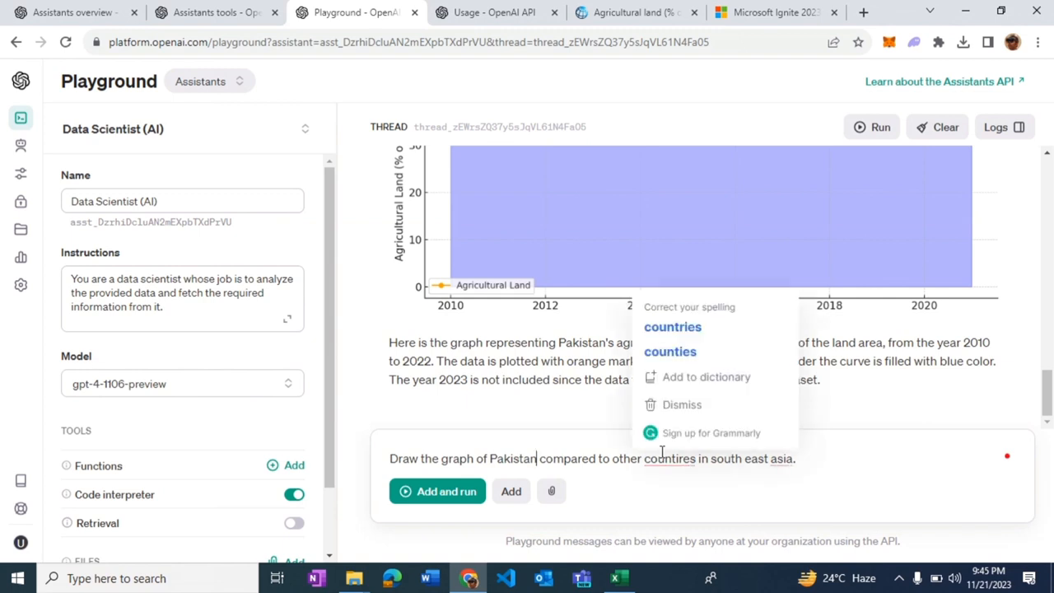
pyautogui.click(672, 327)
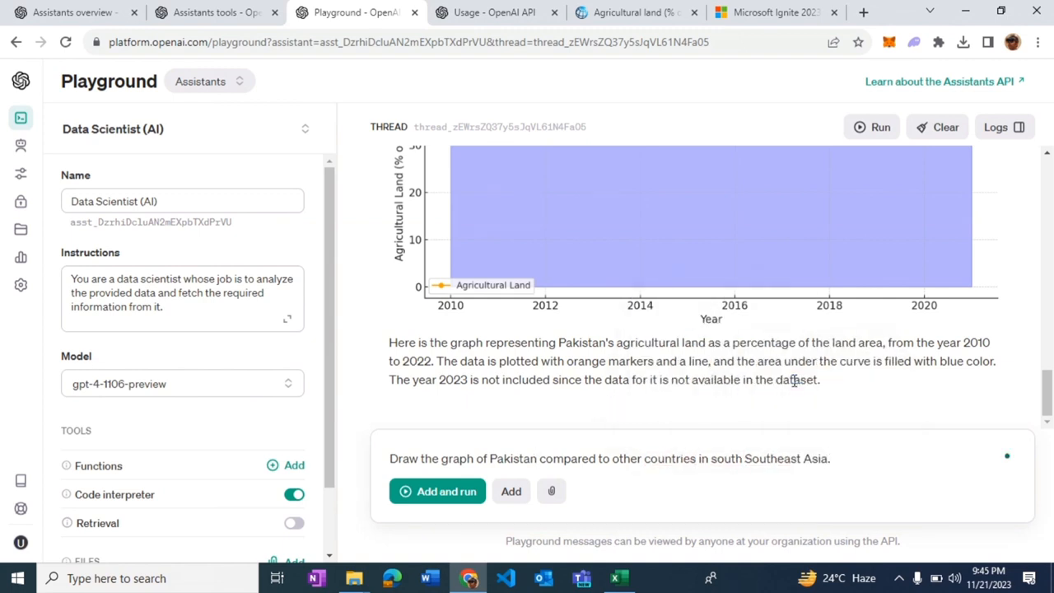
pyautogui.moveTo(210, 446)
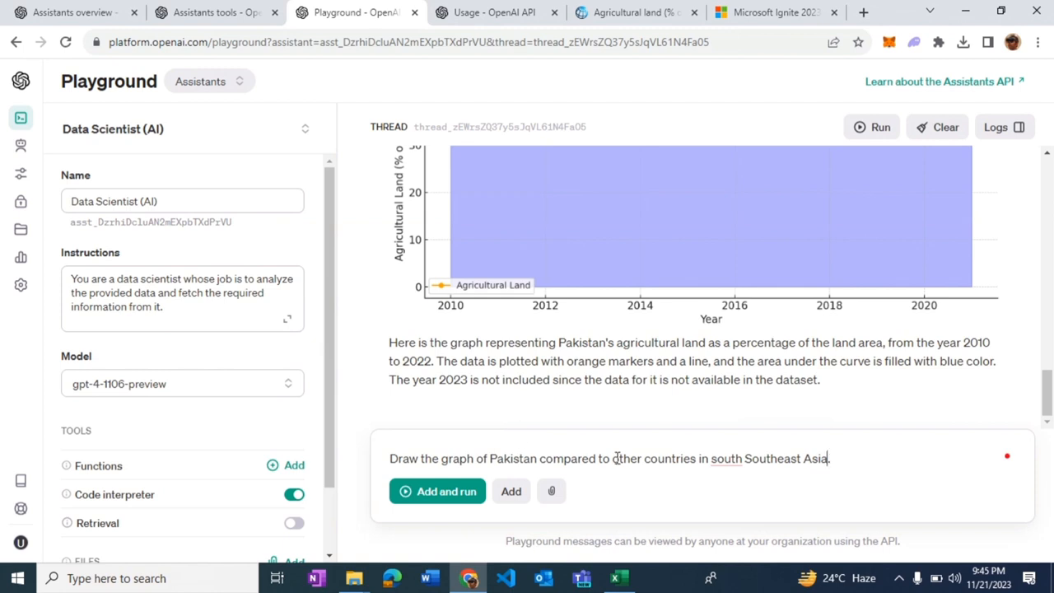
pyautogui.moveTo(501, 474)
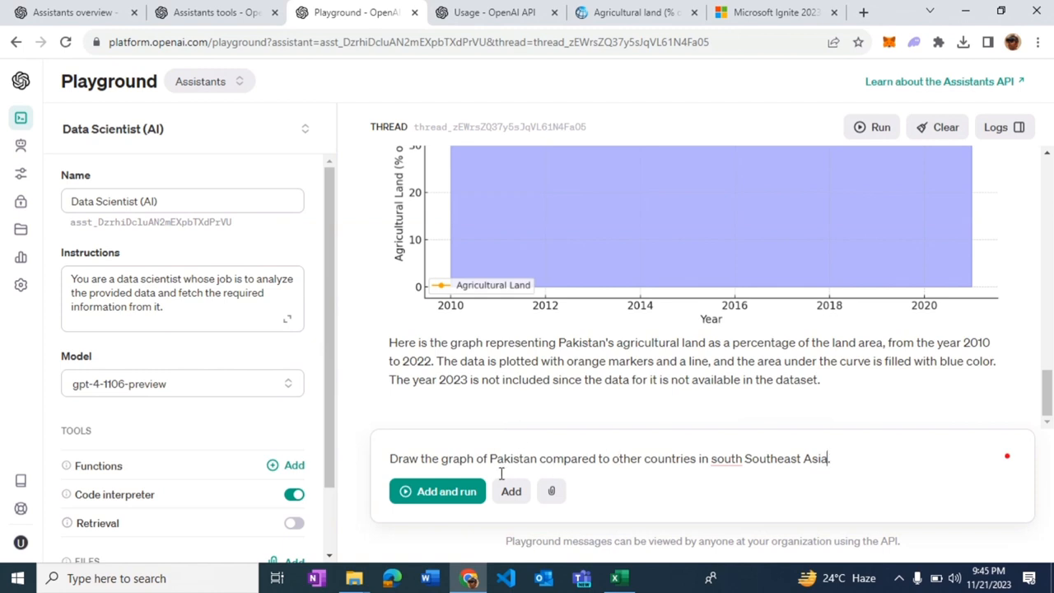
pyautogui.click(437, 491)
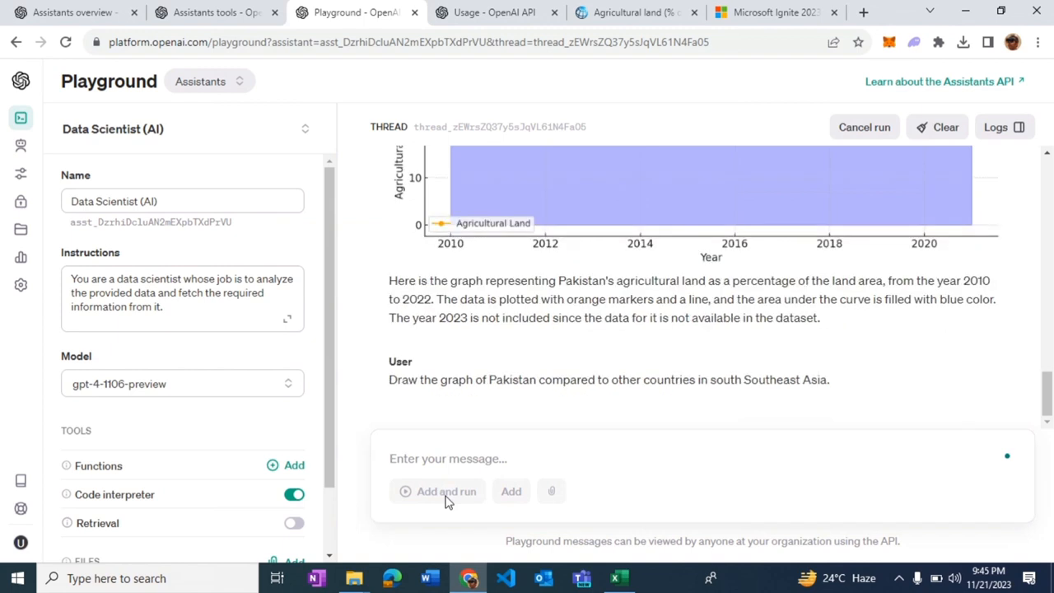
# Step: Scroll through the comparison chart, then select the $13.86 monthly bill on the Usage page
pyautogui.scroll(-3)
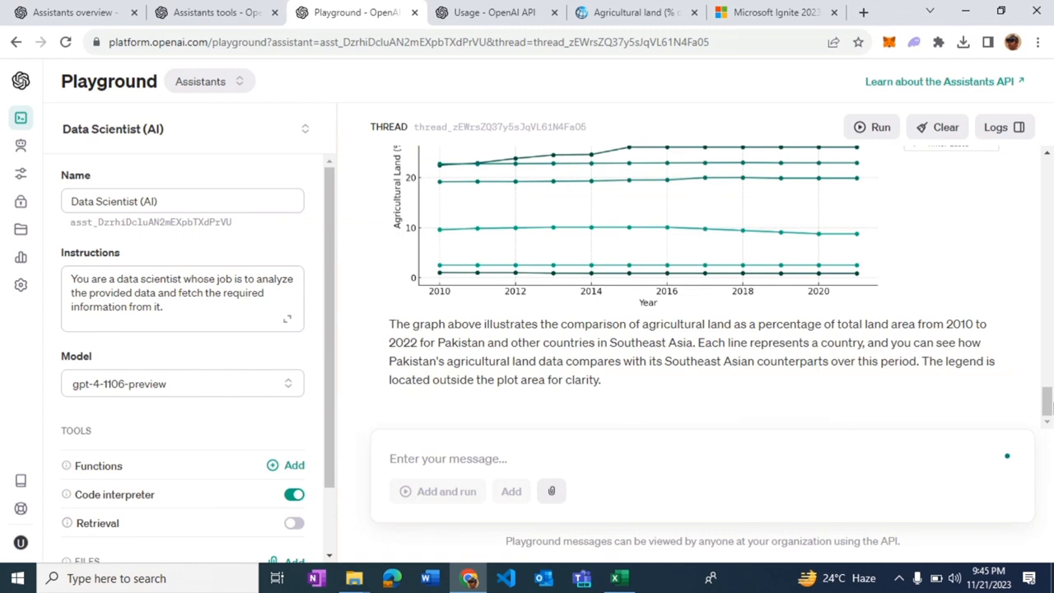
pyautogui.scroll(-3)
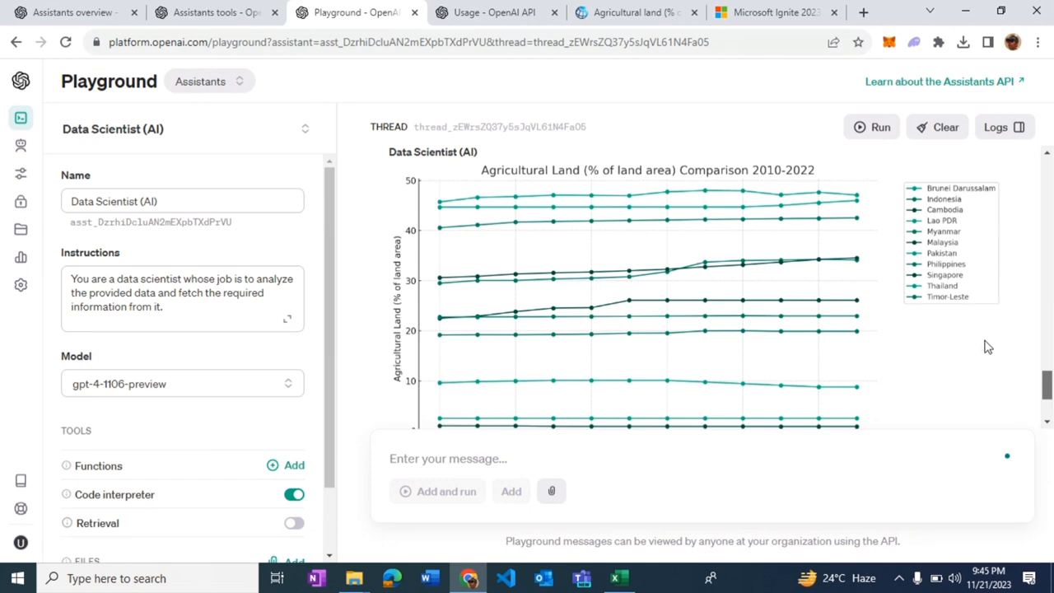
pyautogui.click(494, 12)
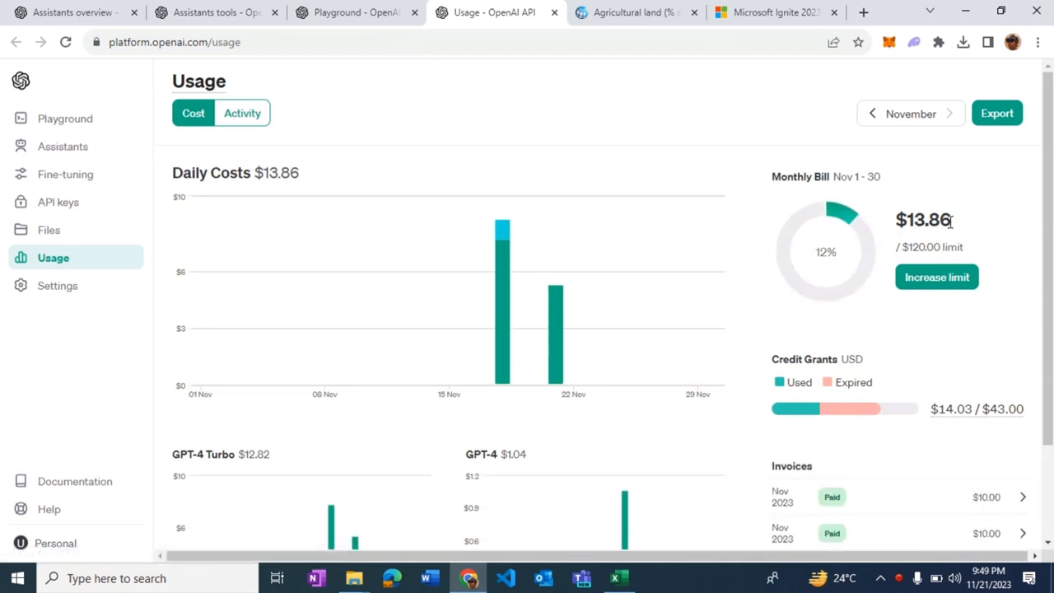
pyautogui.doubleClick(921, 220)
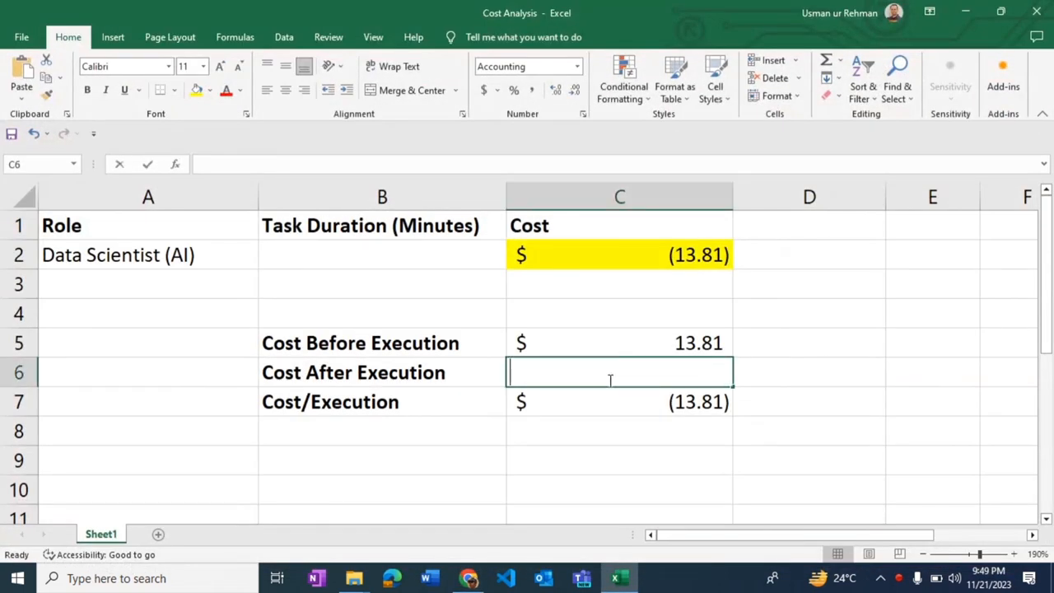
# Step: Enter the $13.86 after-execution cost in C6 and check that C2 shows $0.05
pyautogui.write('13.86')
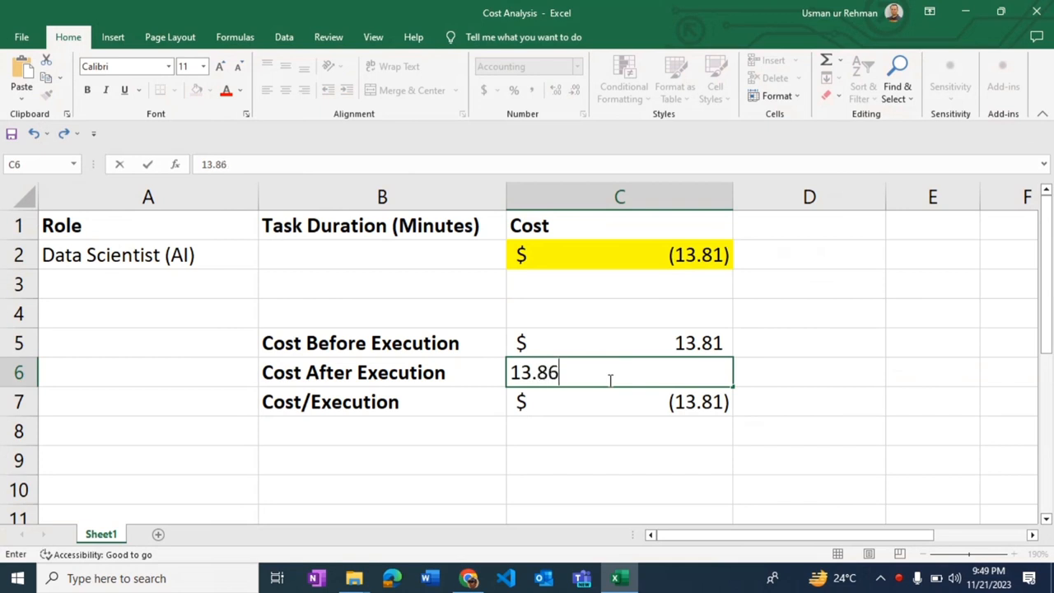
pyautogui.press('enter')
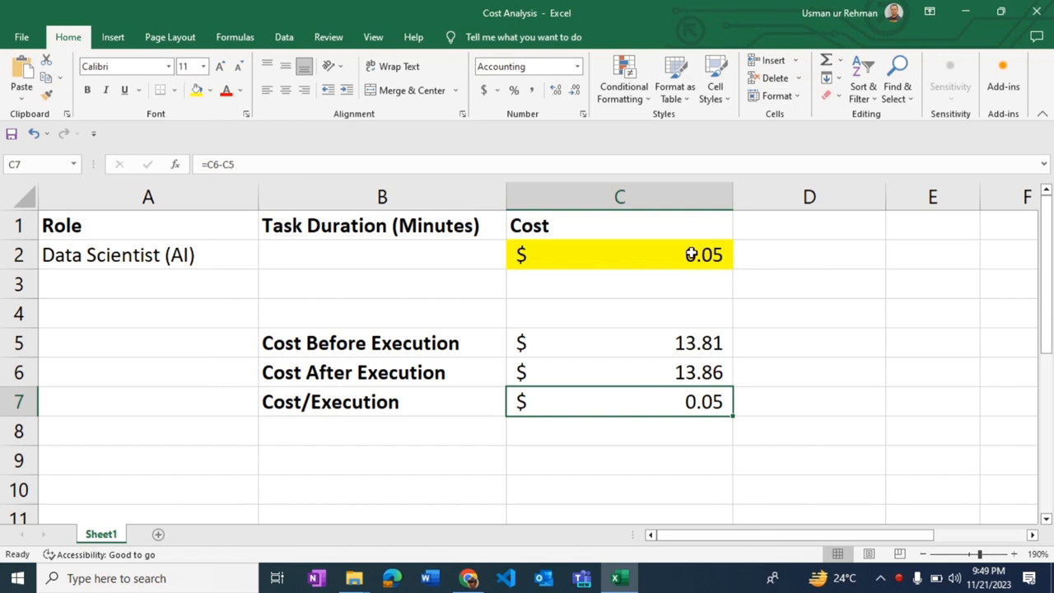
pyautogui.click(619, 255)
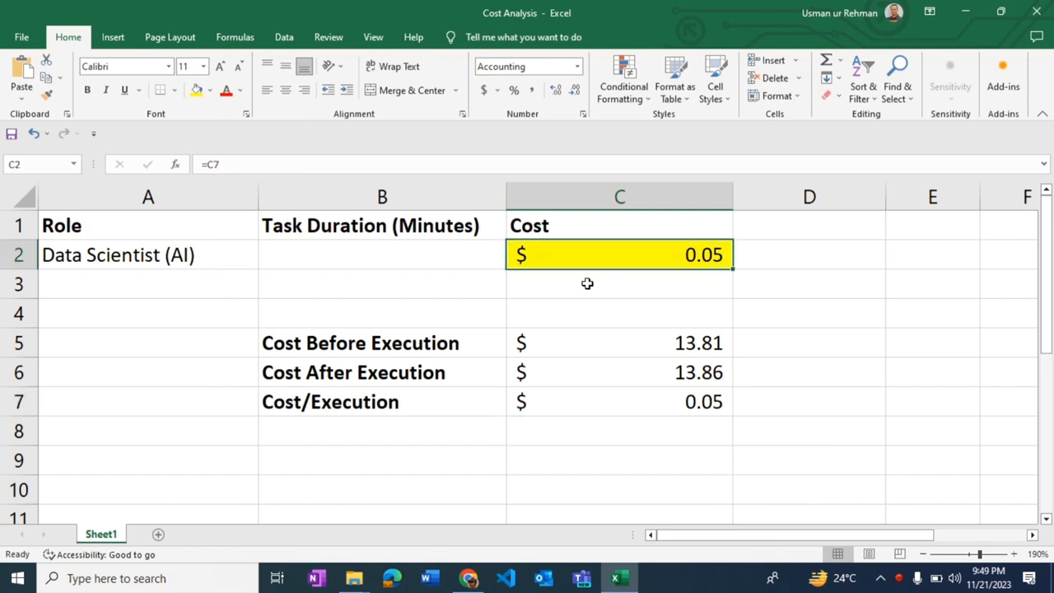
pyautogui.click(382, 254)
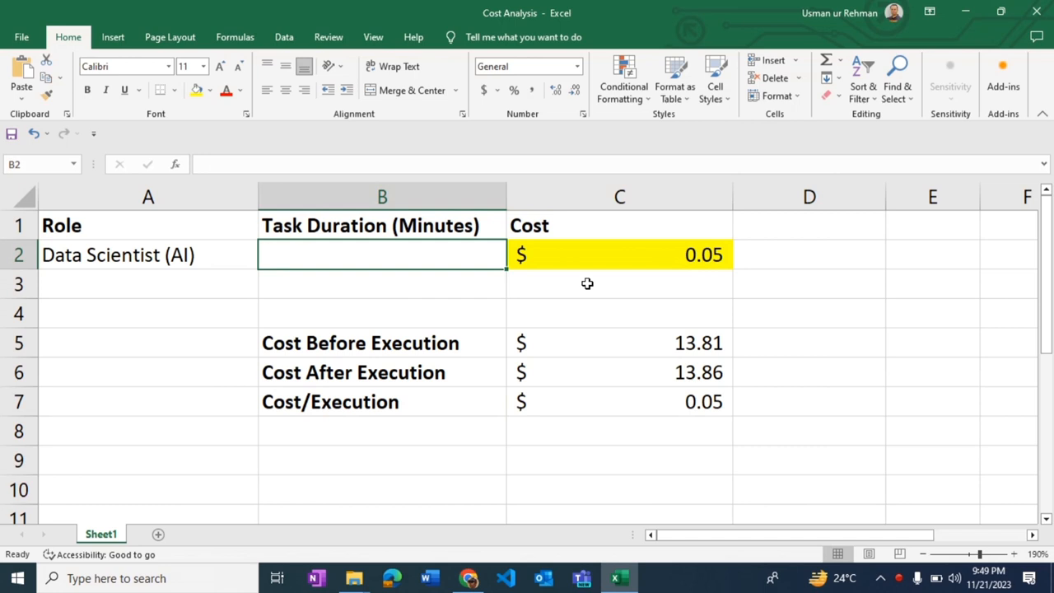
pyautogui.click(619, 254)
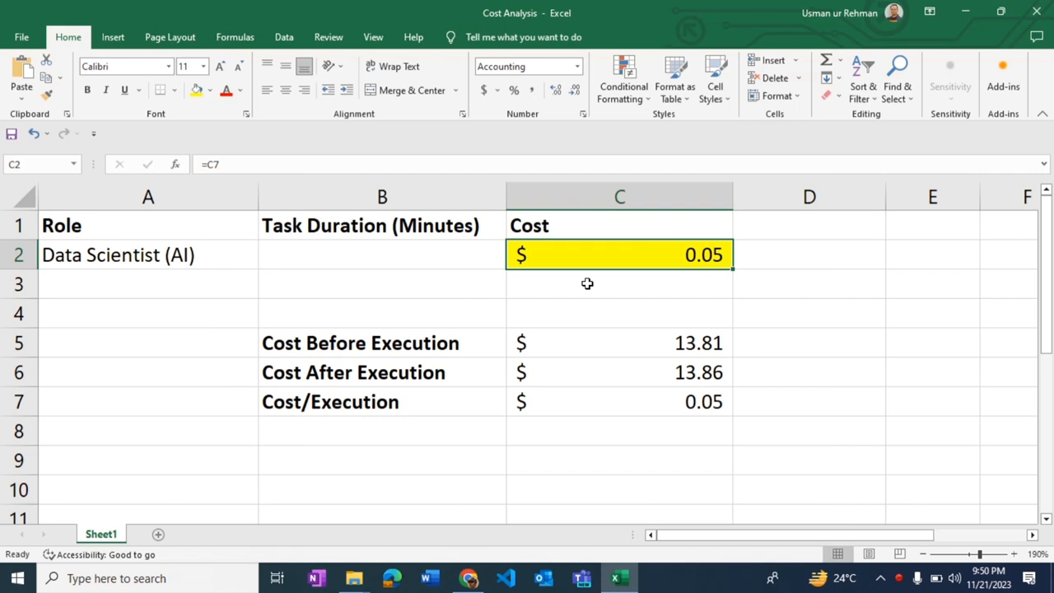
pyautogui.click(467, 578)
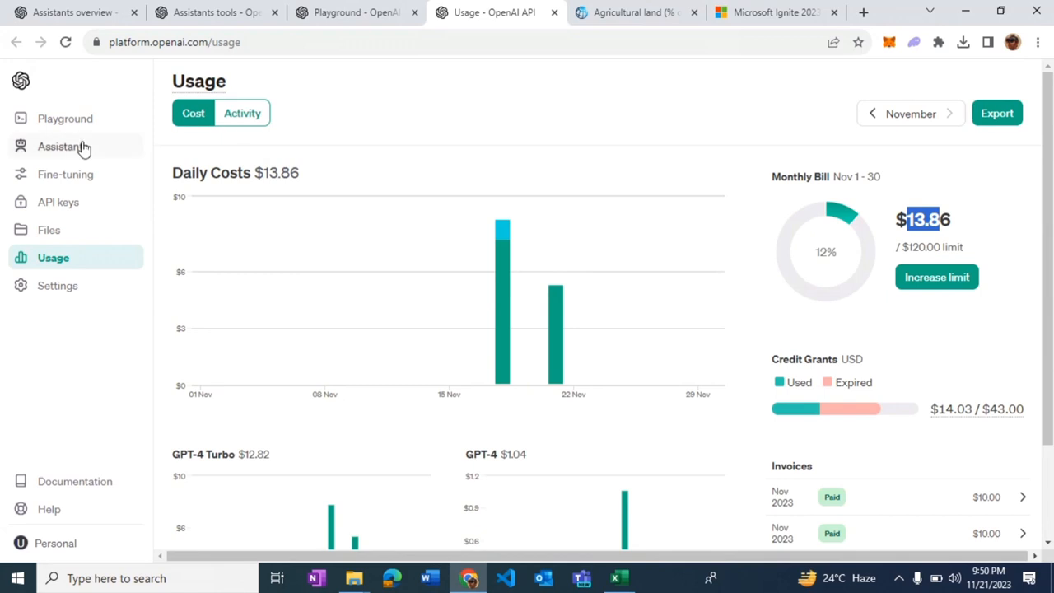
pyautogui.moveTo(392, 113)
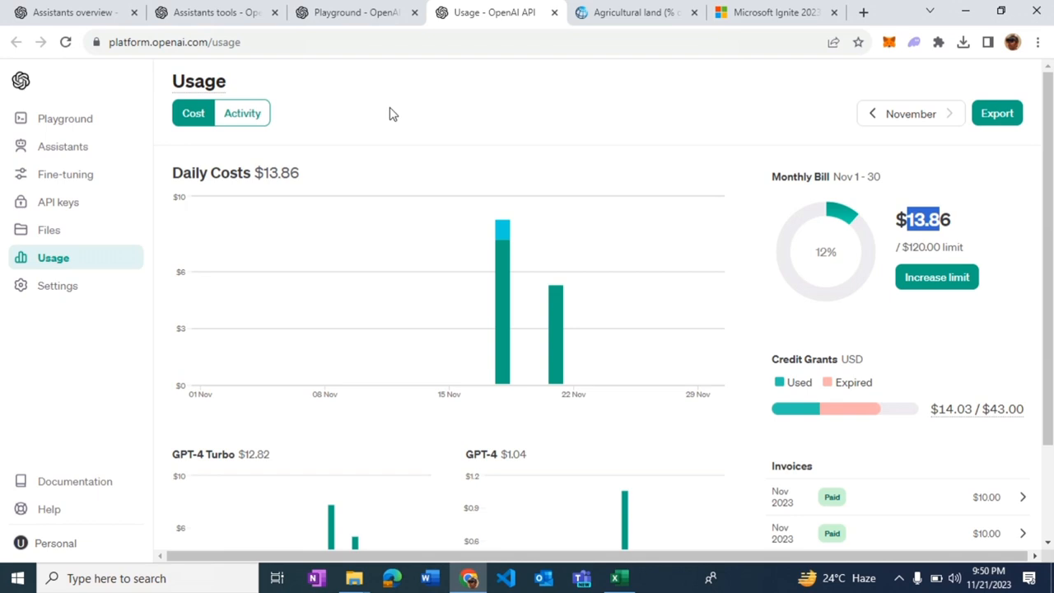
# Step: View the assistants list and the Azure OpenAI article, then return to the Playground thread
pyautogui.click(63, 145)
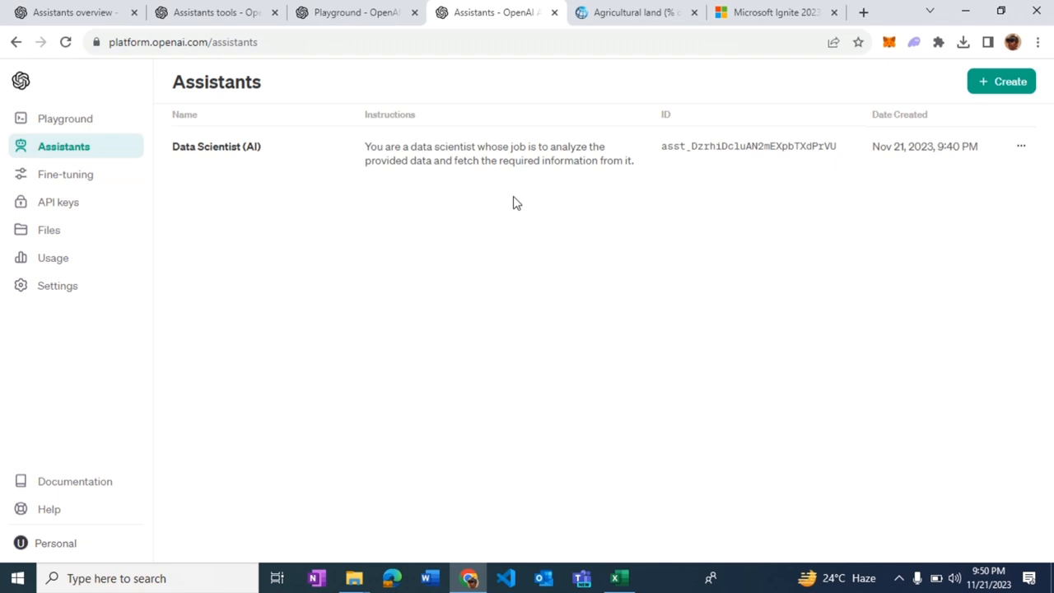
pyautogui.click(771, 12)
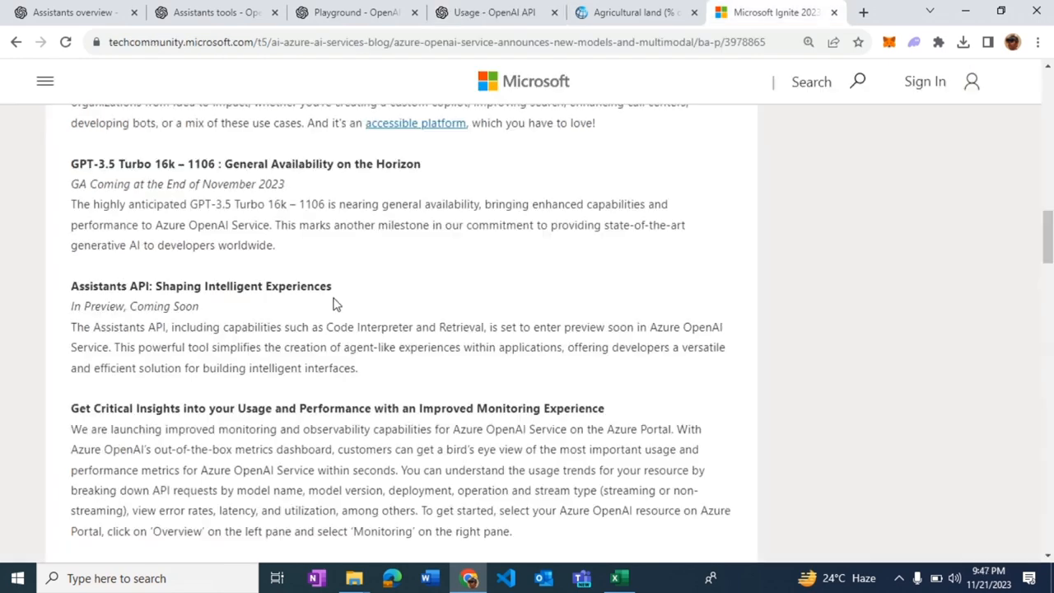
pyautogui.click(354, 13)
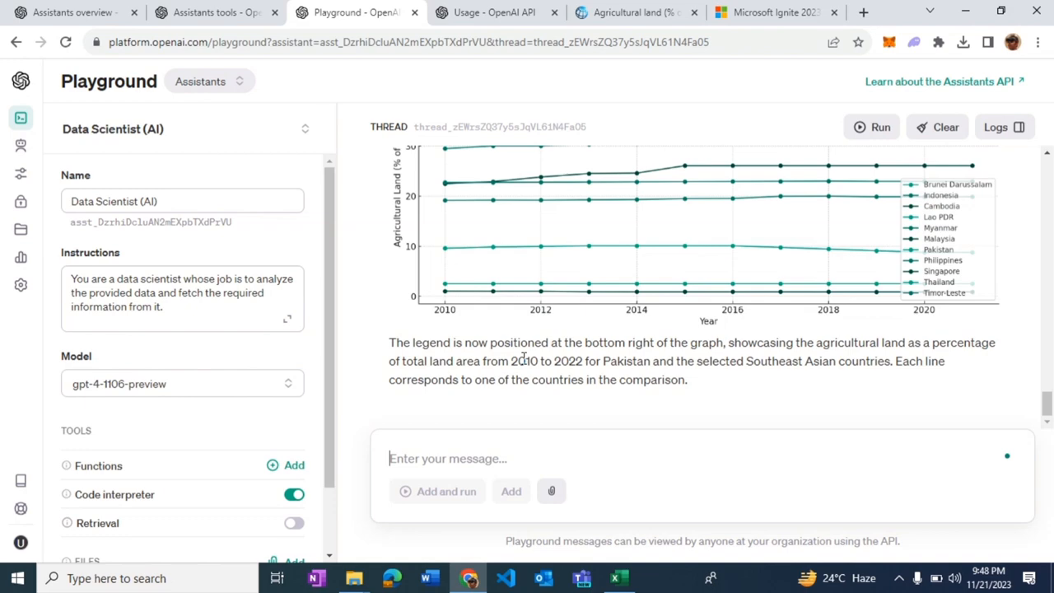